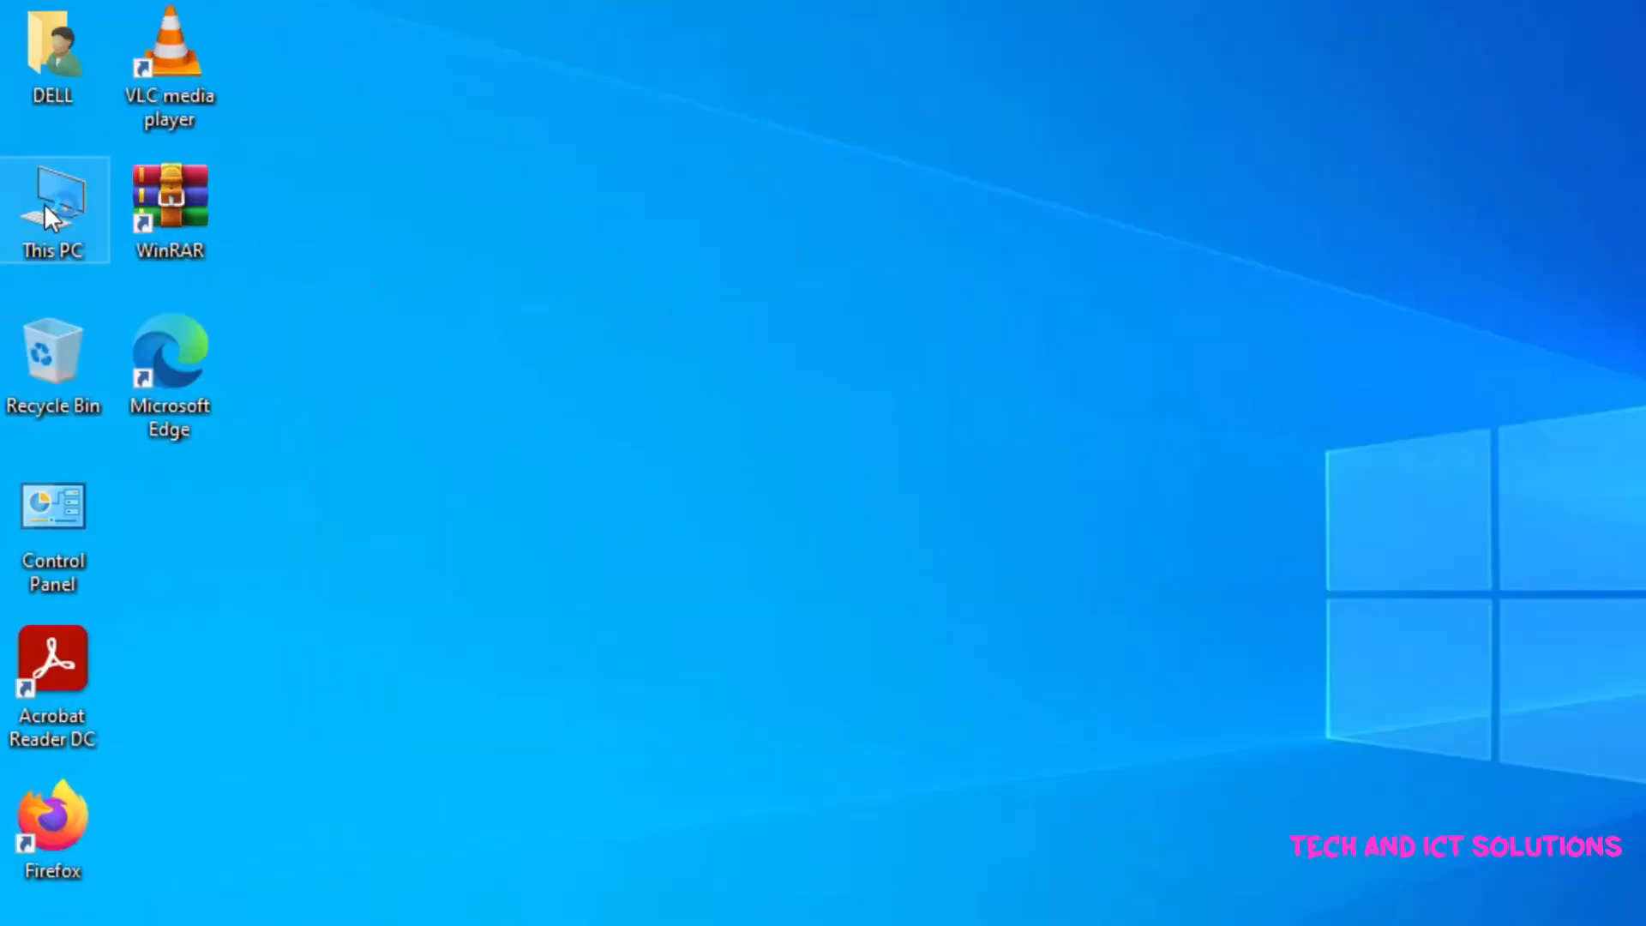
{"action": "mouse_move", "coordinate": [118, 291]}
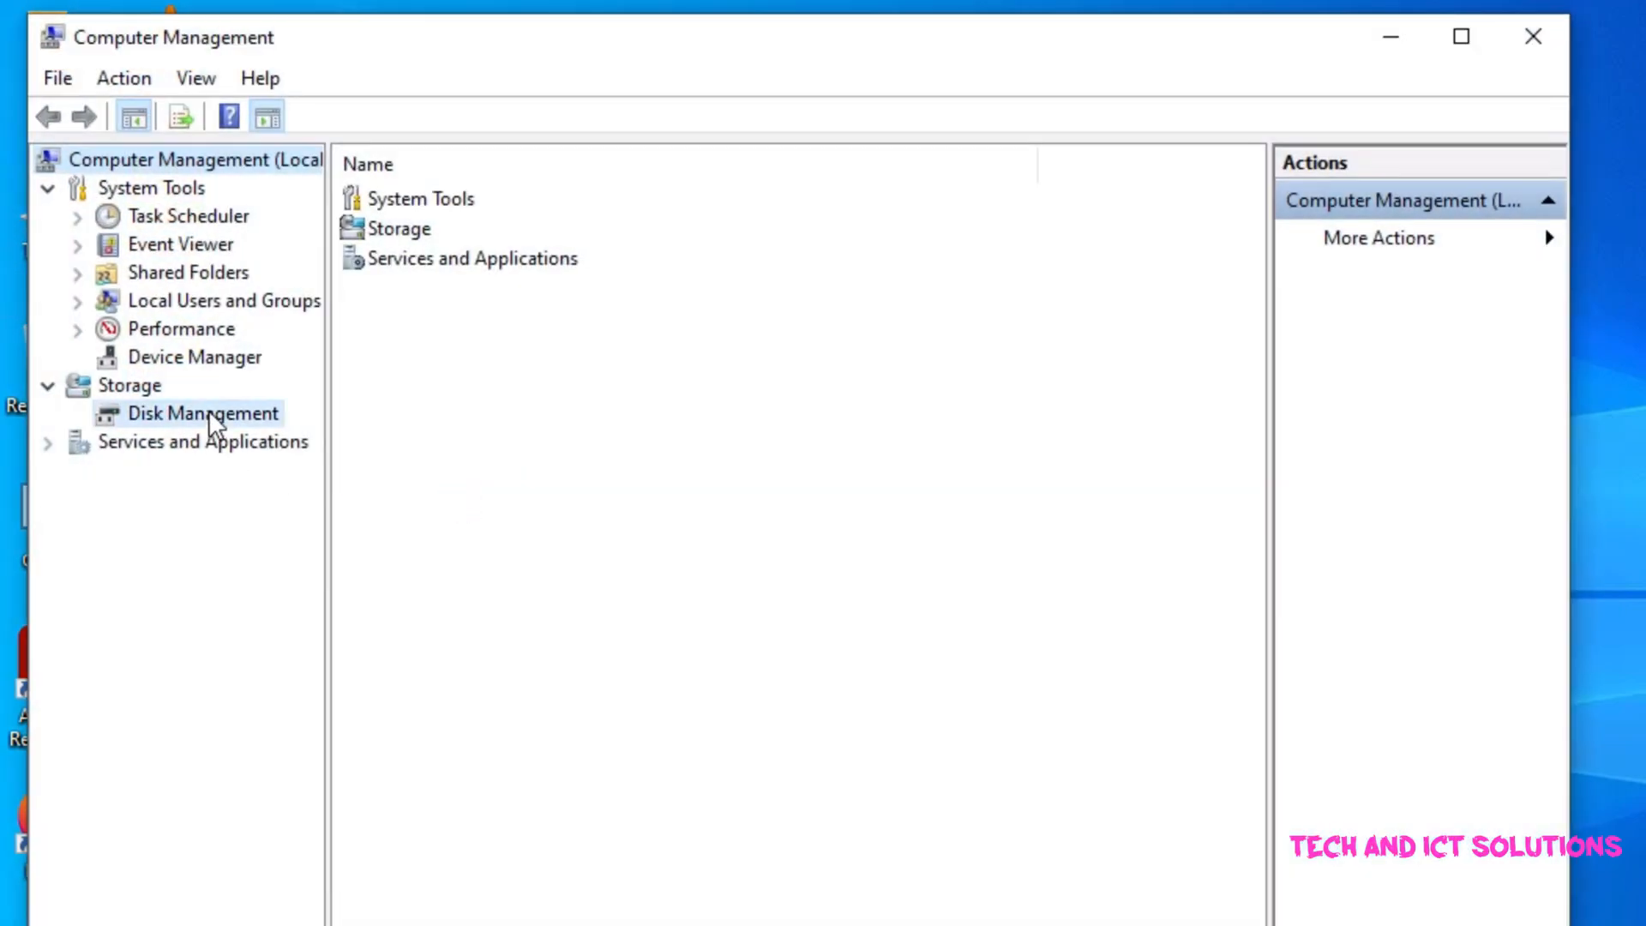
Open Disk Management to display Disk 0's partitions and volumes.
{"action": "left_click", "coordinate": [204, 413]}
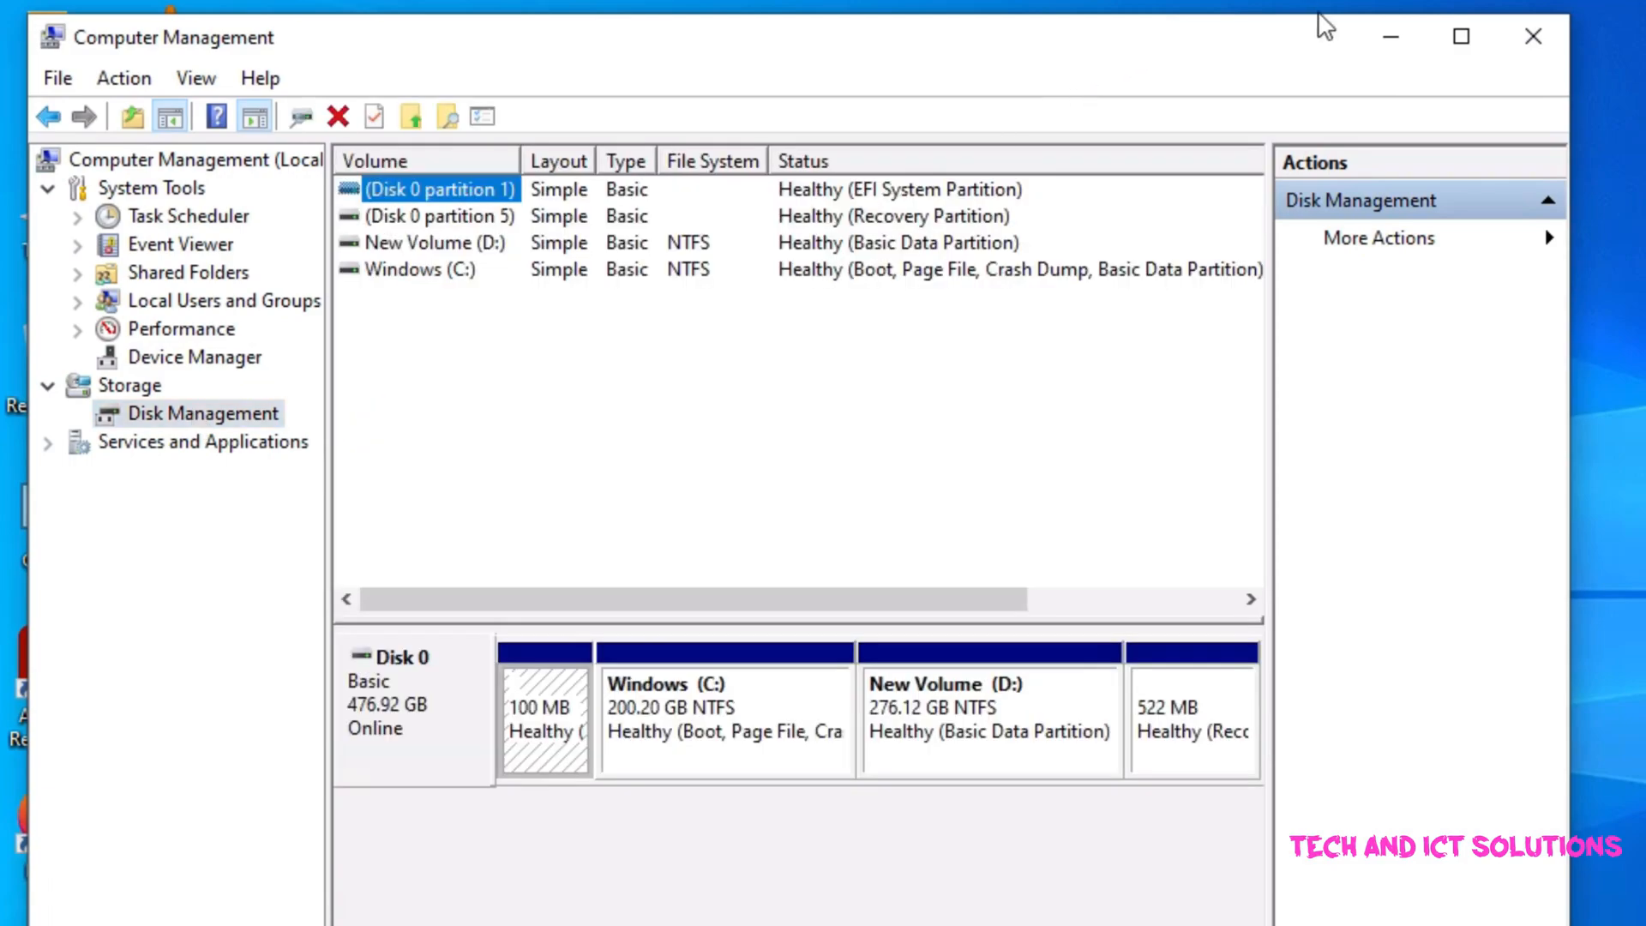
{"action": "left_click", "coordinate": [1459, 36]}
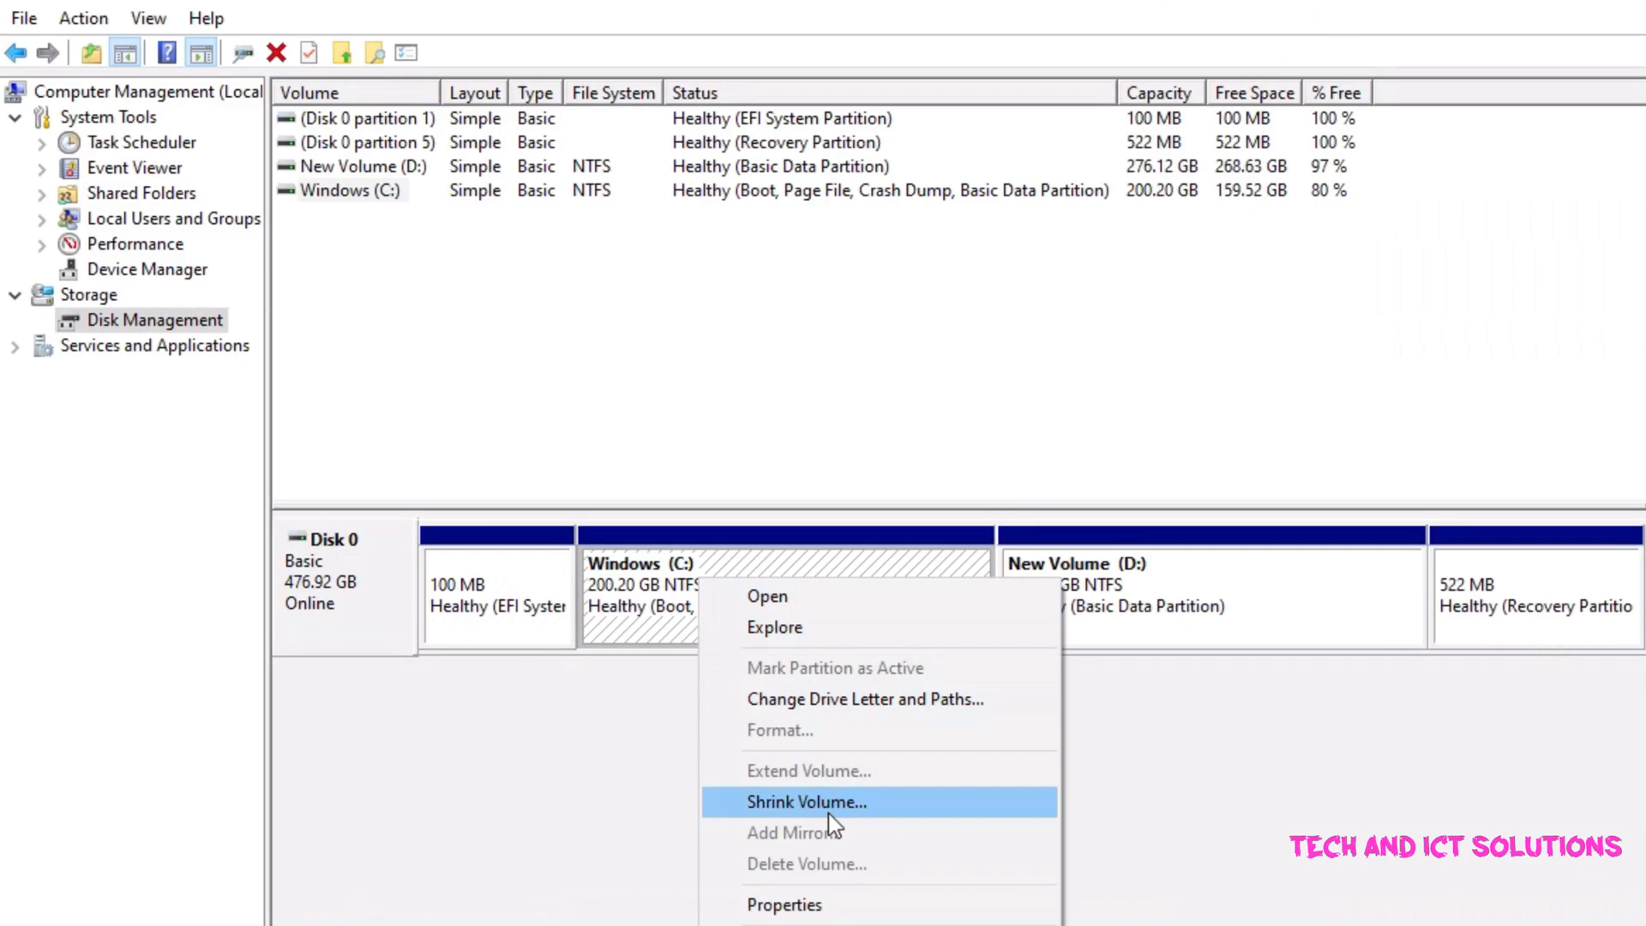
Shrink Windows (C:) by 90000 MB, leaving 87.89 GB unallocated.
{"action": "left_click", "coordinate": [805, 801]}
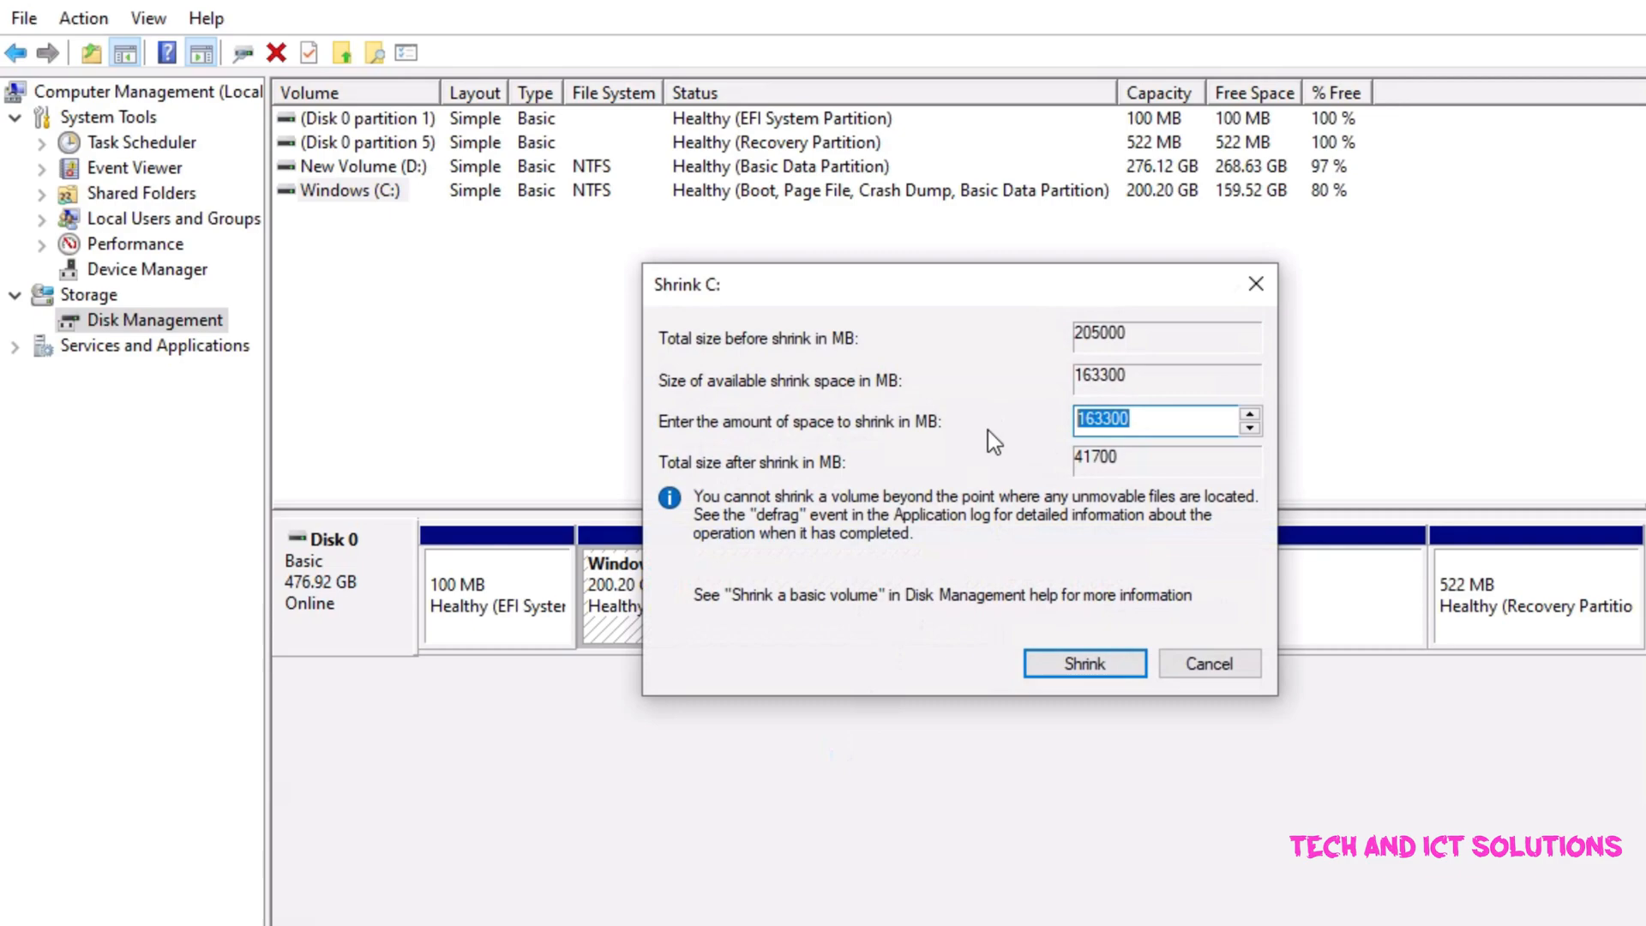
{"action": "type", "text": "90000"}
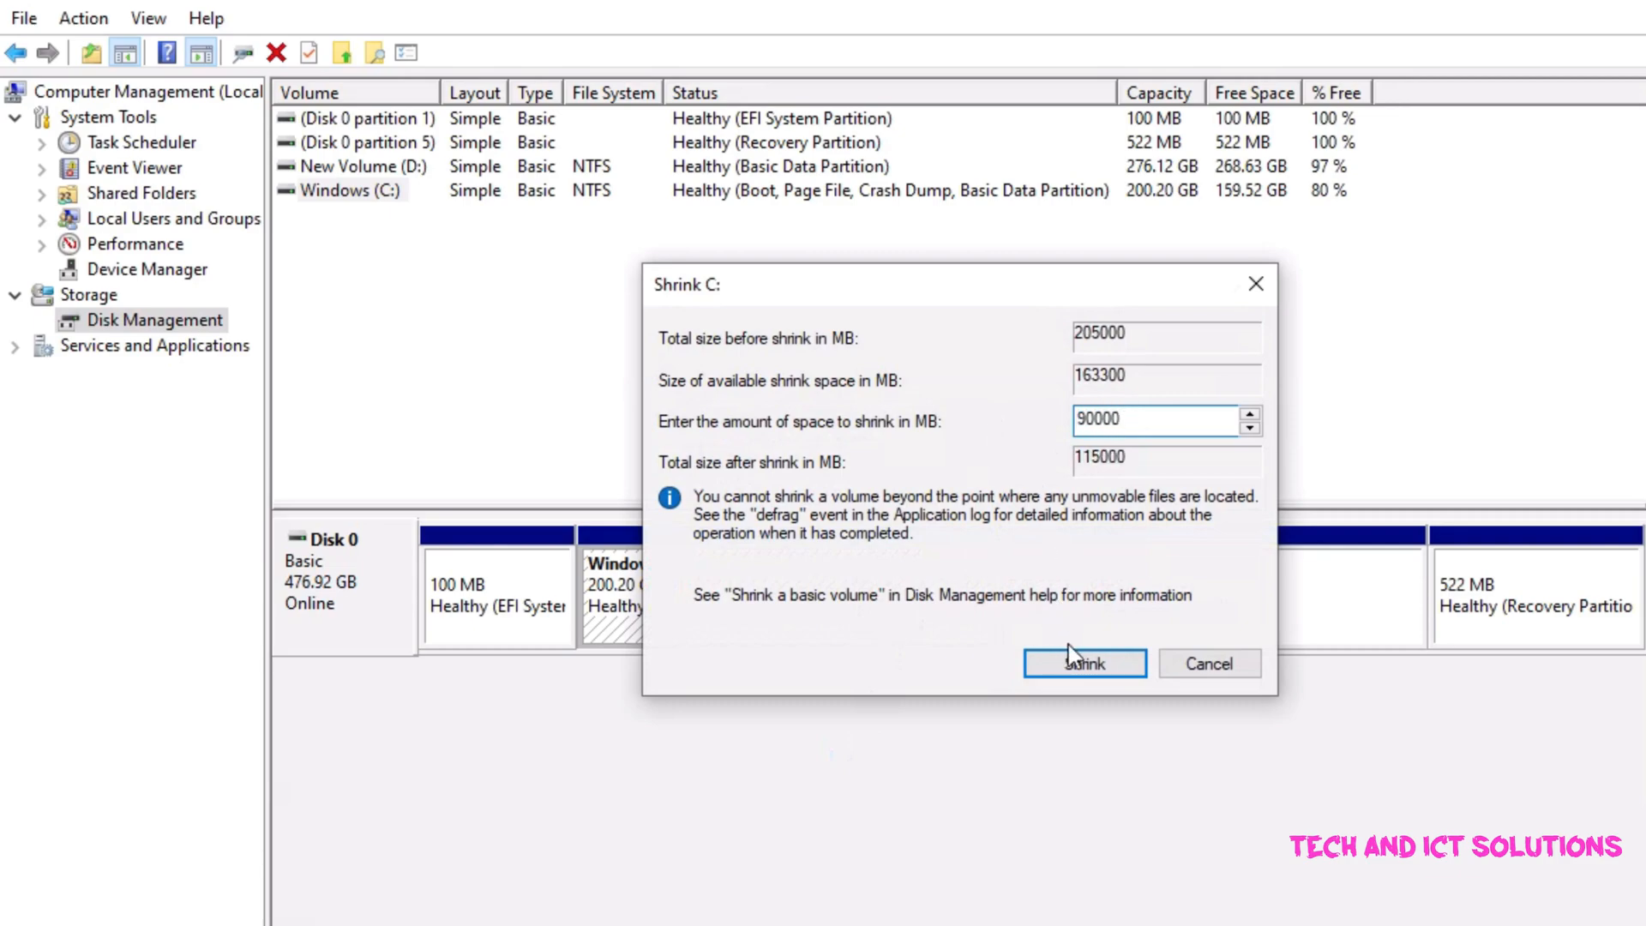
{"action": "left_click", "coordinate": [1082, 663]}
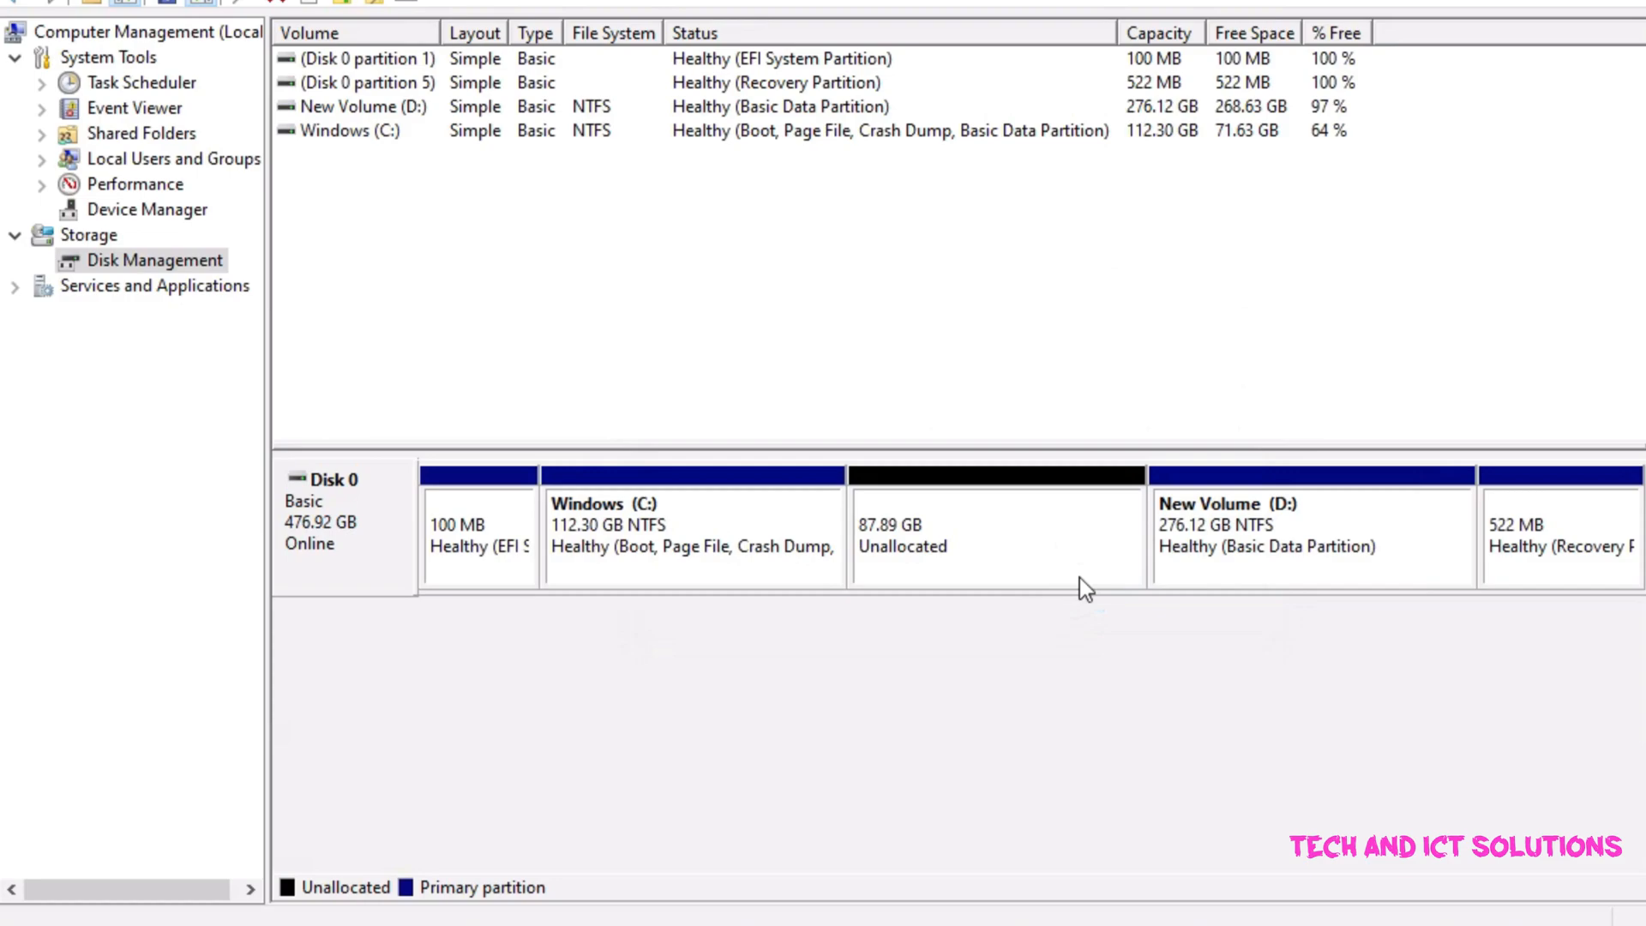
Shrink C: by a further 20000 MB, reducing it to 92.77 GB.
{"action": "right_click", "coordinate": [692, 535]}
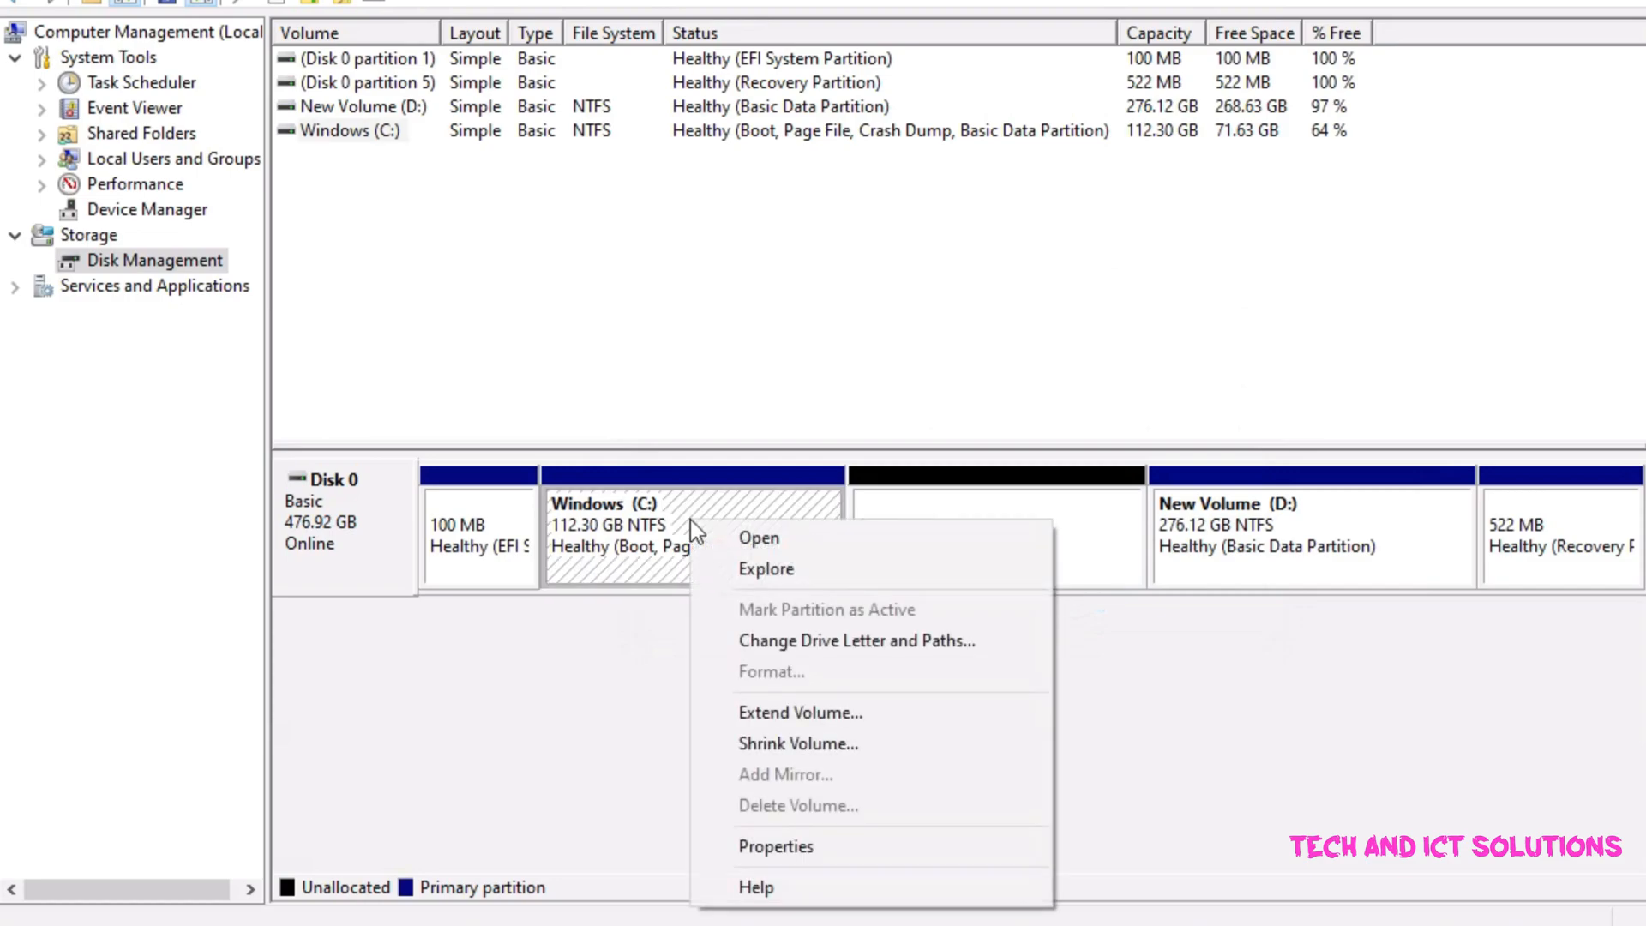
{"action": "mouse_move", "coordinate": [799, 744]}
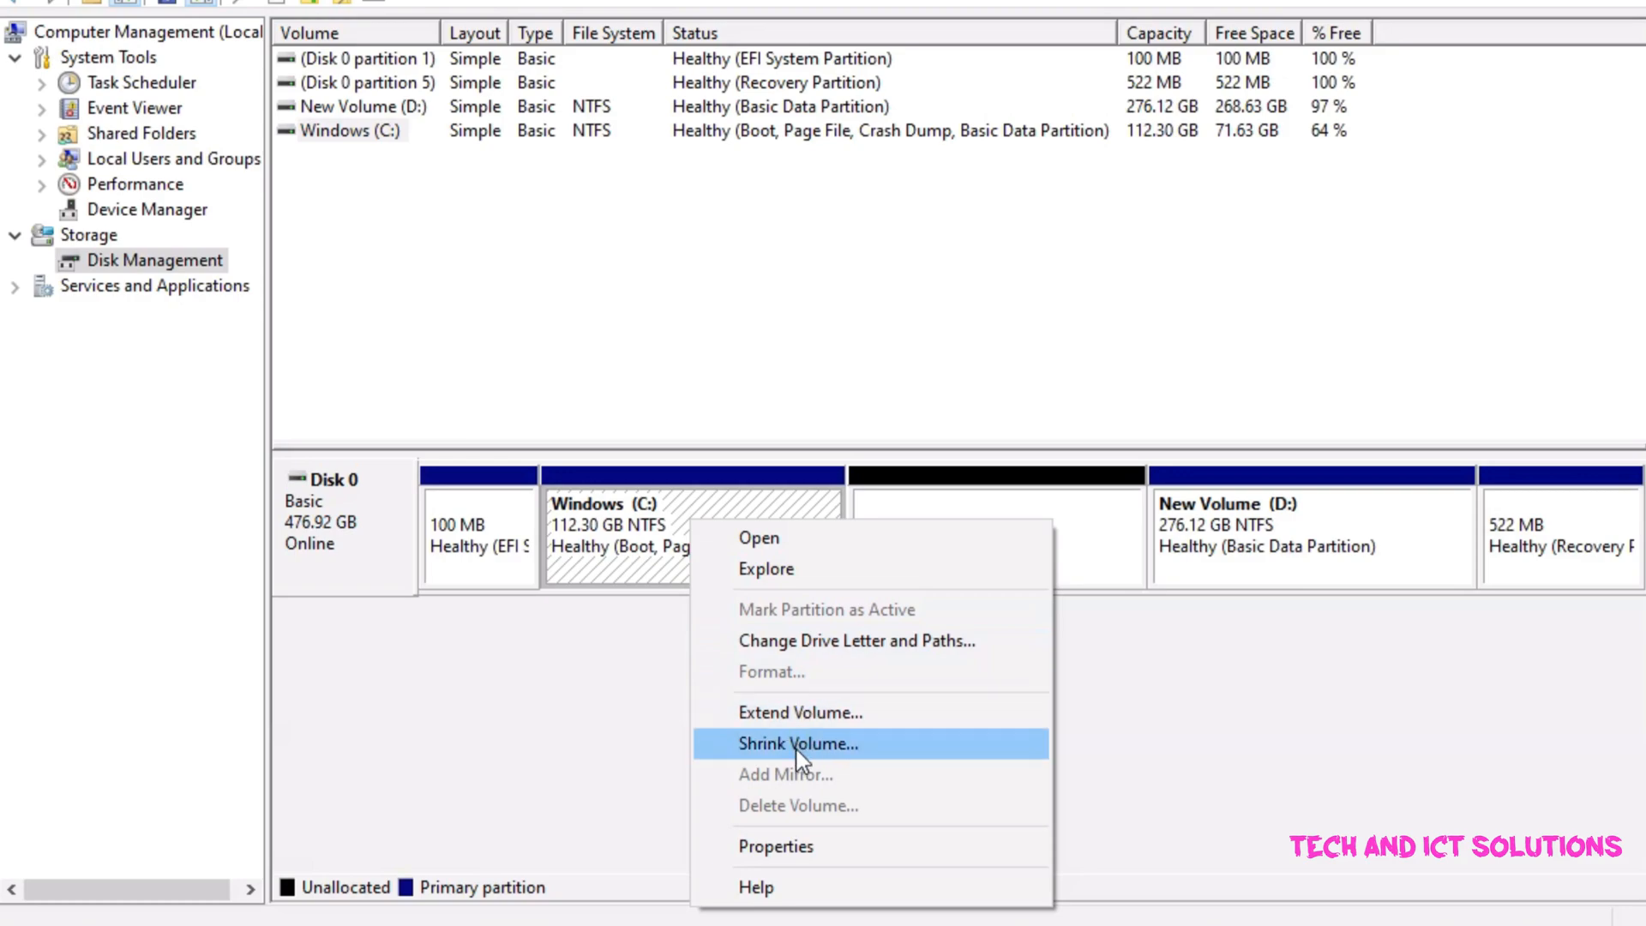
{"action": "left_click", "coordinate": [798, 743]}
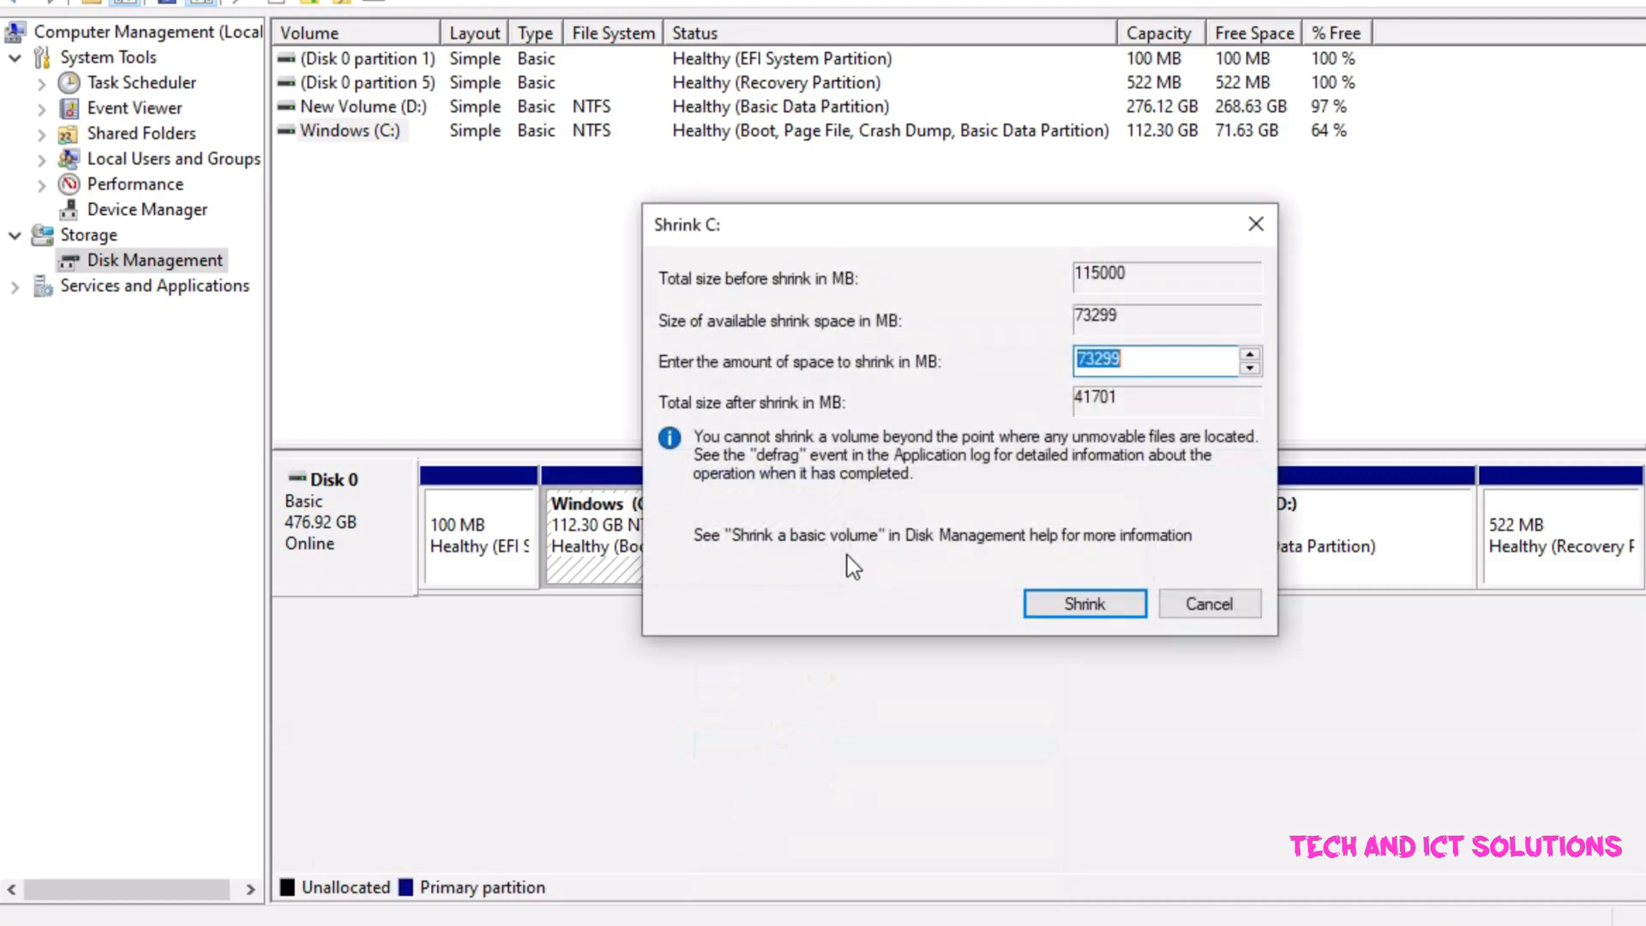
{"action": "mouse_move", "coordinate": [1155, 386]}
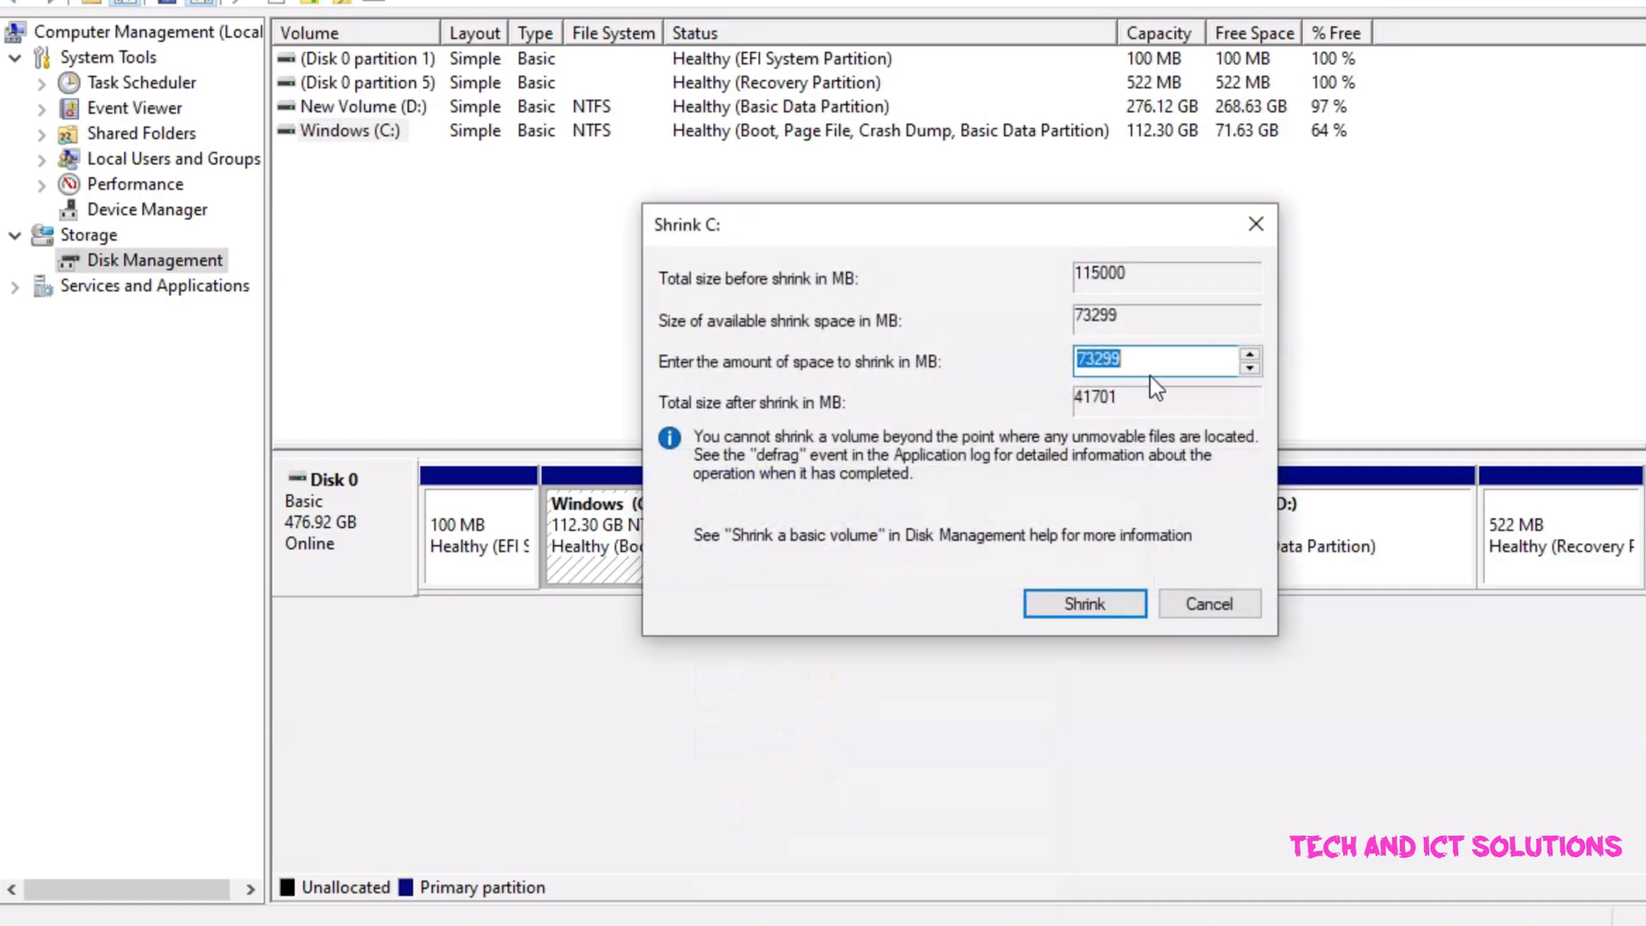
{"action": "mouse_move", "coordinate": [1060, 435]}
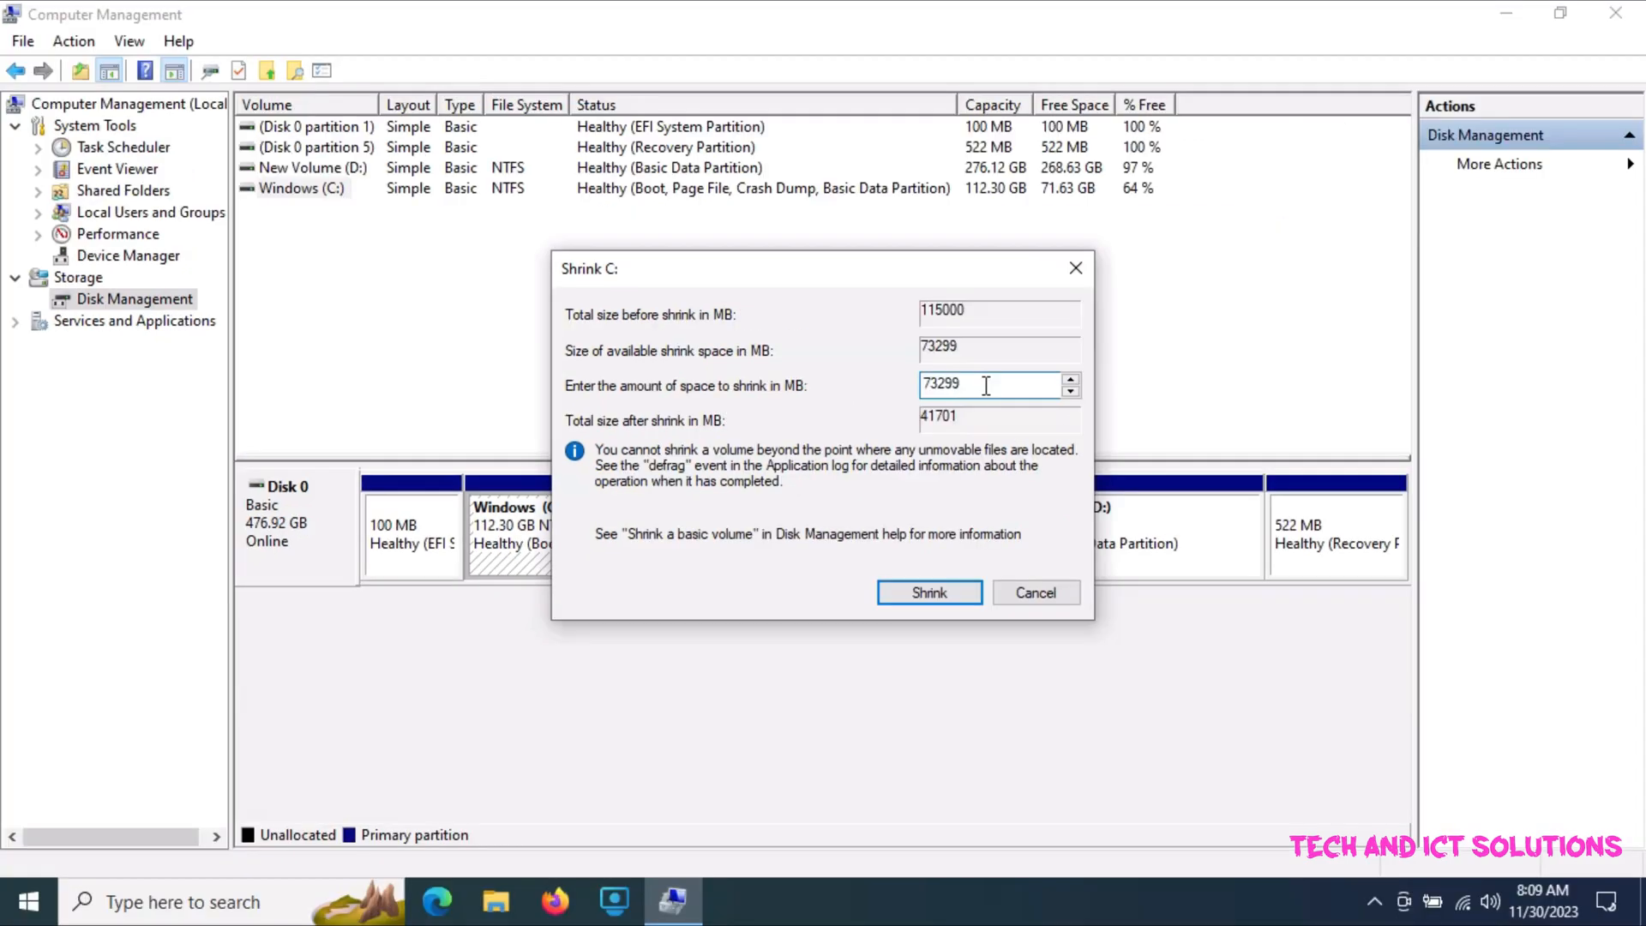
{"action": "type", "text": "732"}
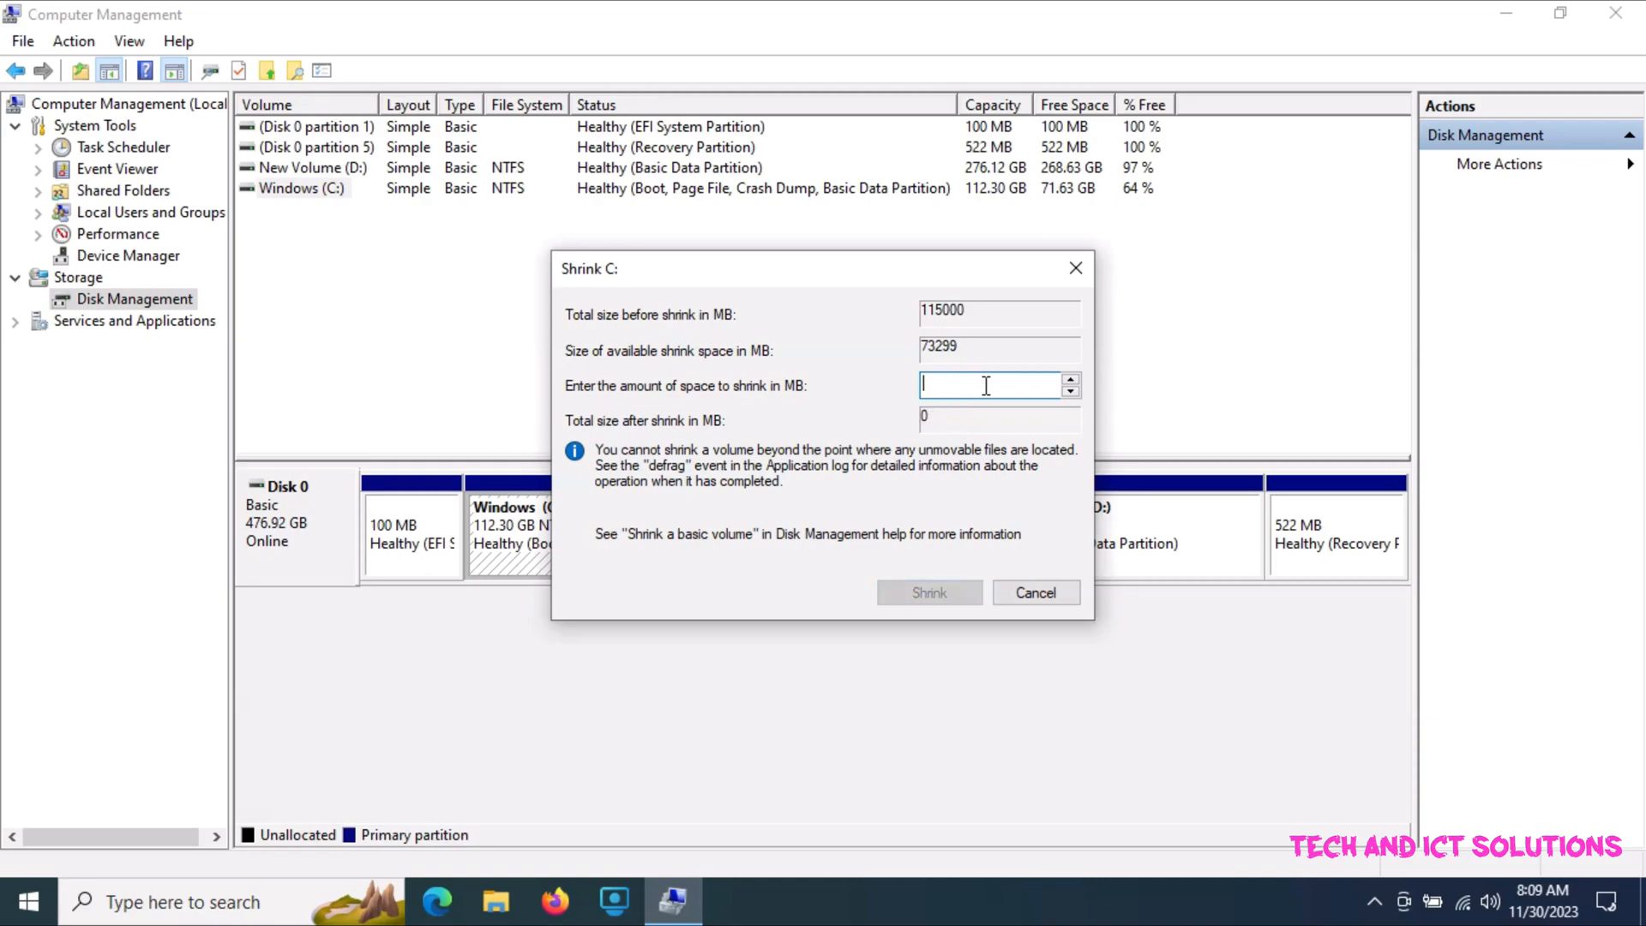
{"action": "type", "text": "20000"}
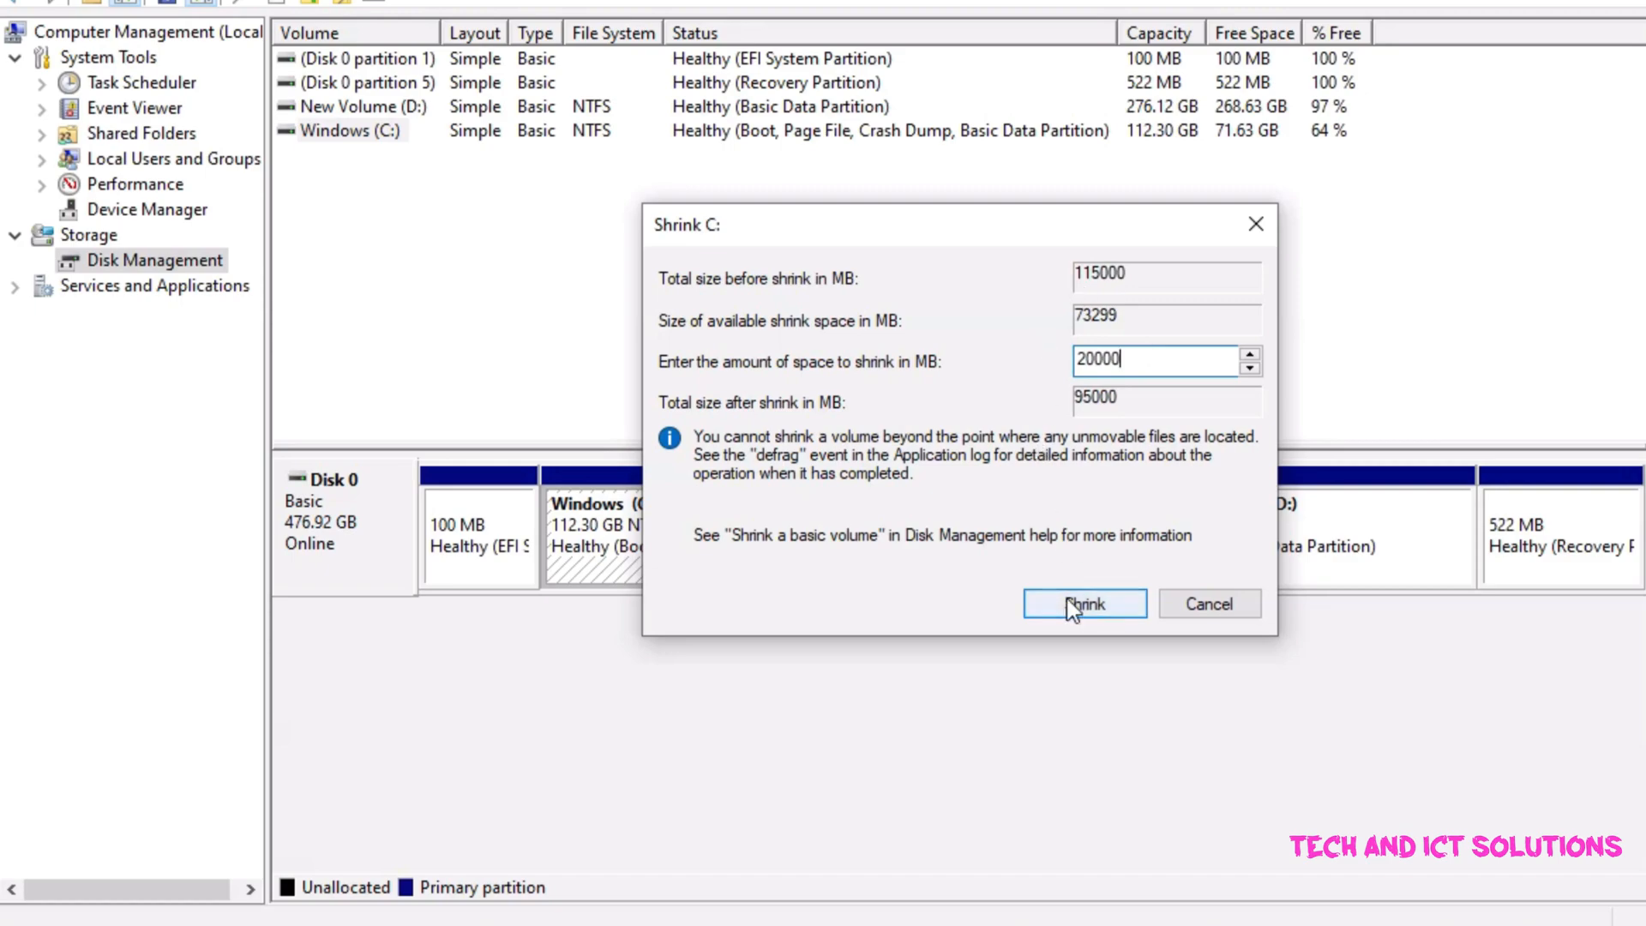
{"action": "left_click", "coordinate": [1085, 604]}
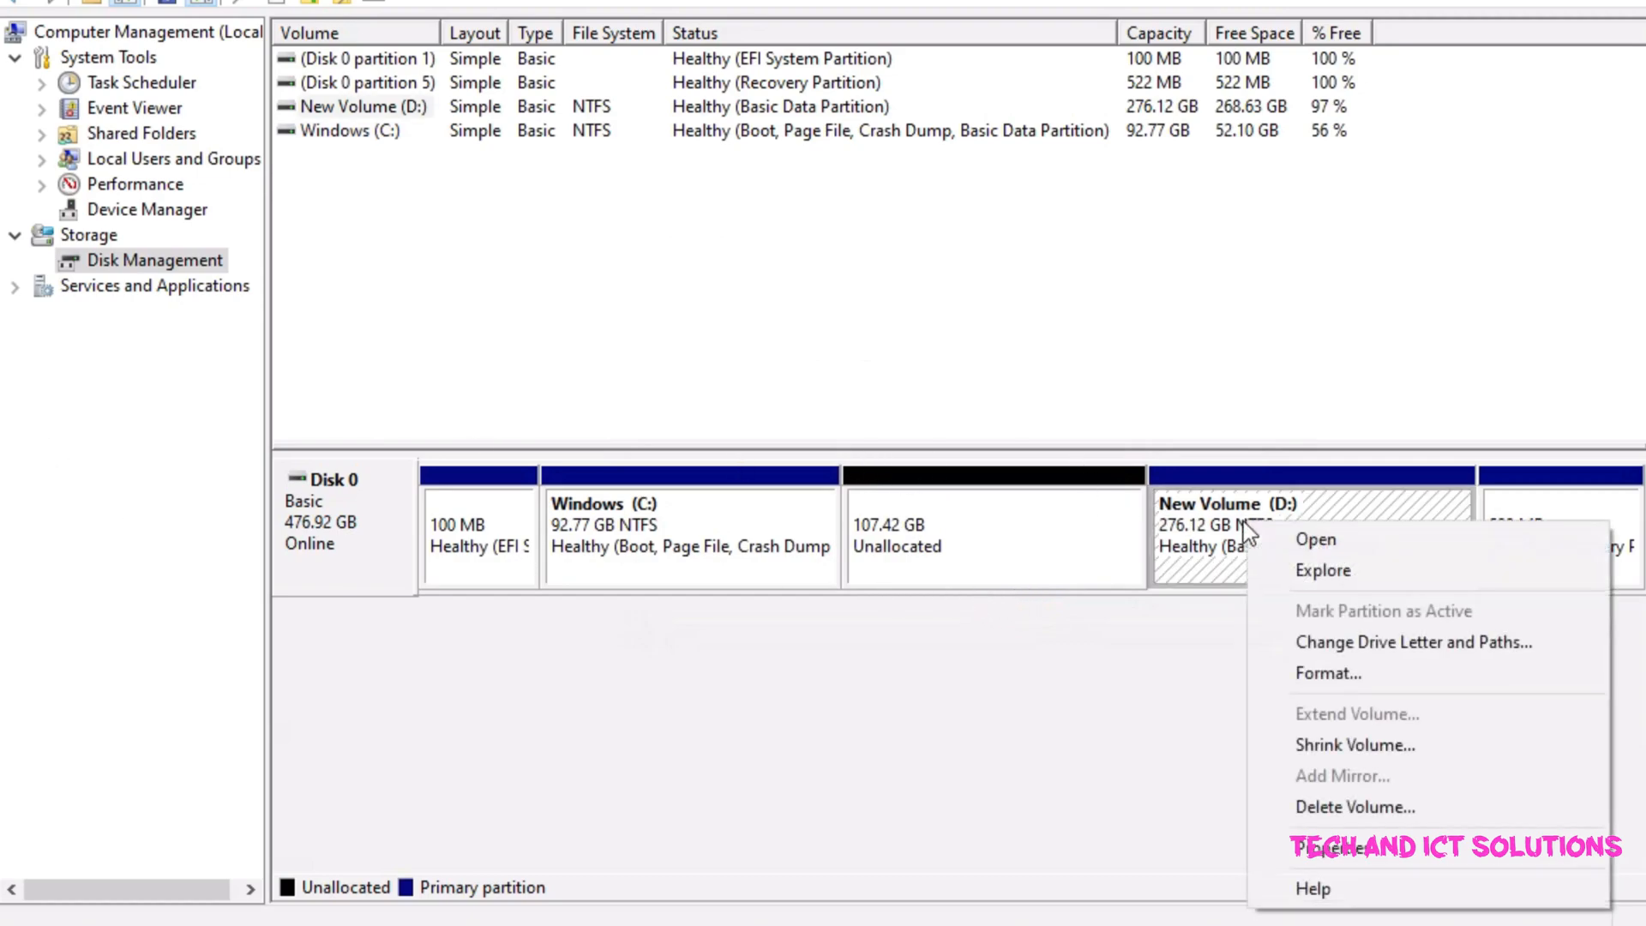
{"action": "mouse_move", "coordinate": [1365, 806]}
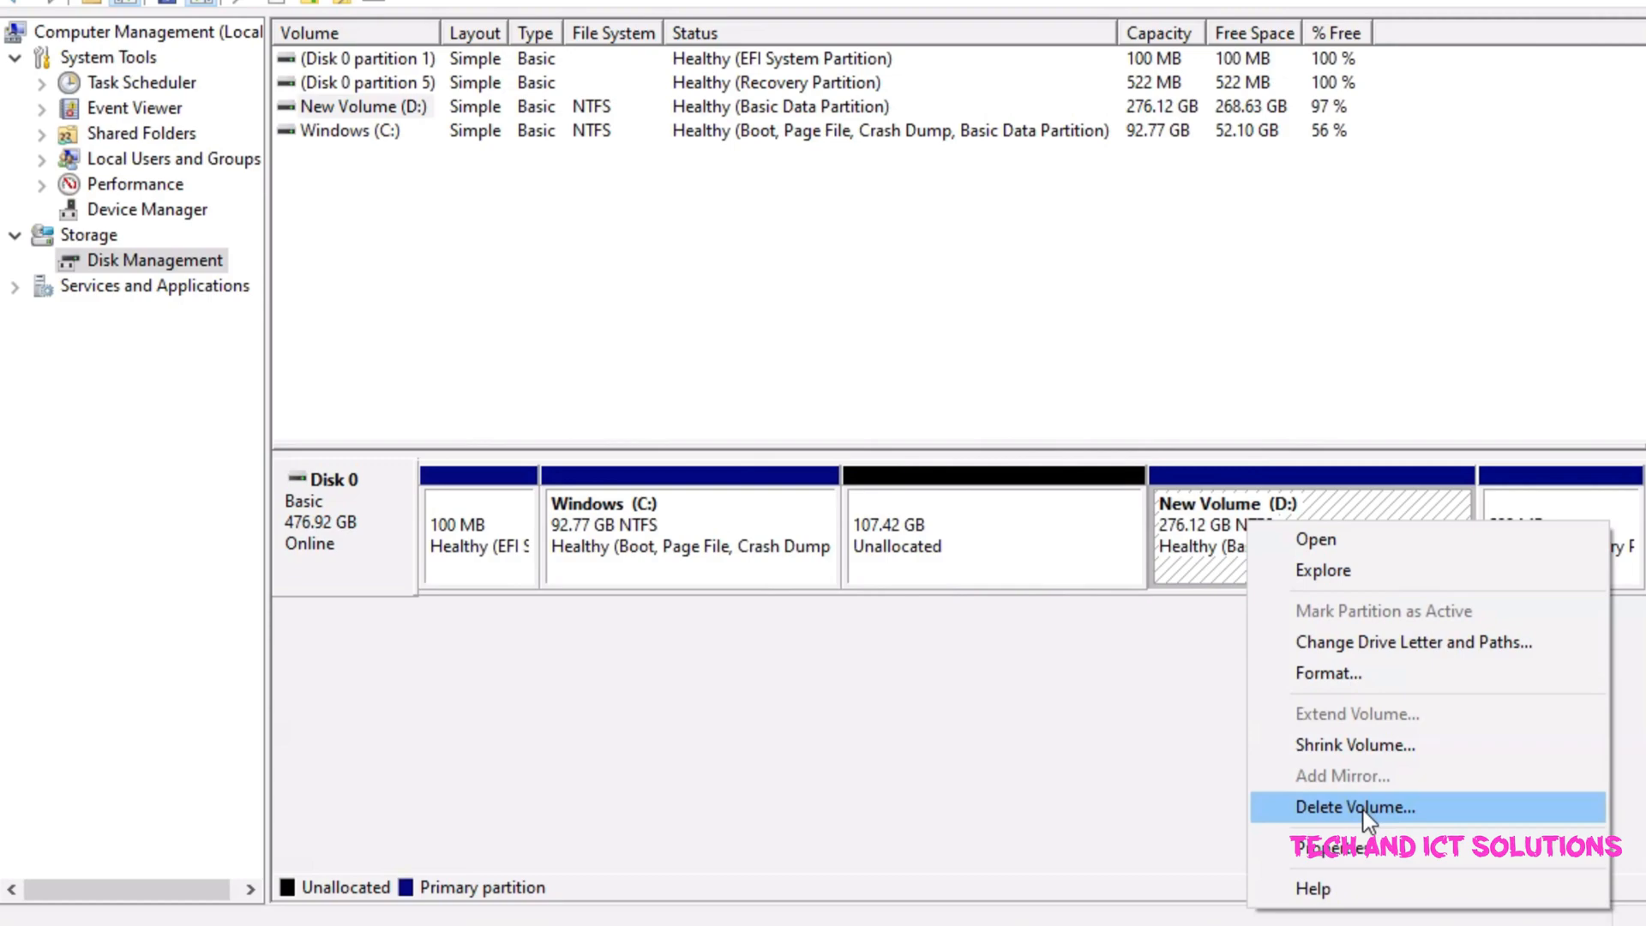
Delete New Volume (D:), merging it into 383.54 GB of unallocated space.
{"action": "left_click", "coordinate": [1355, 806]}
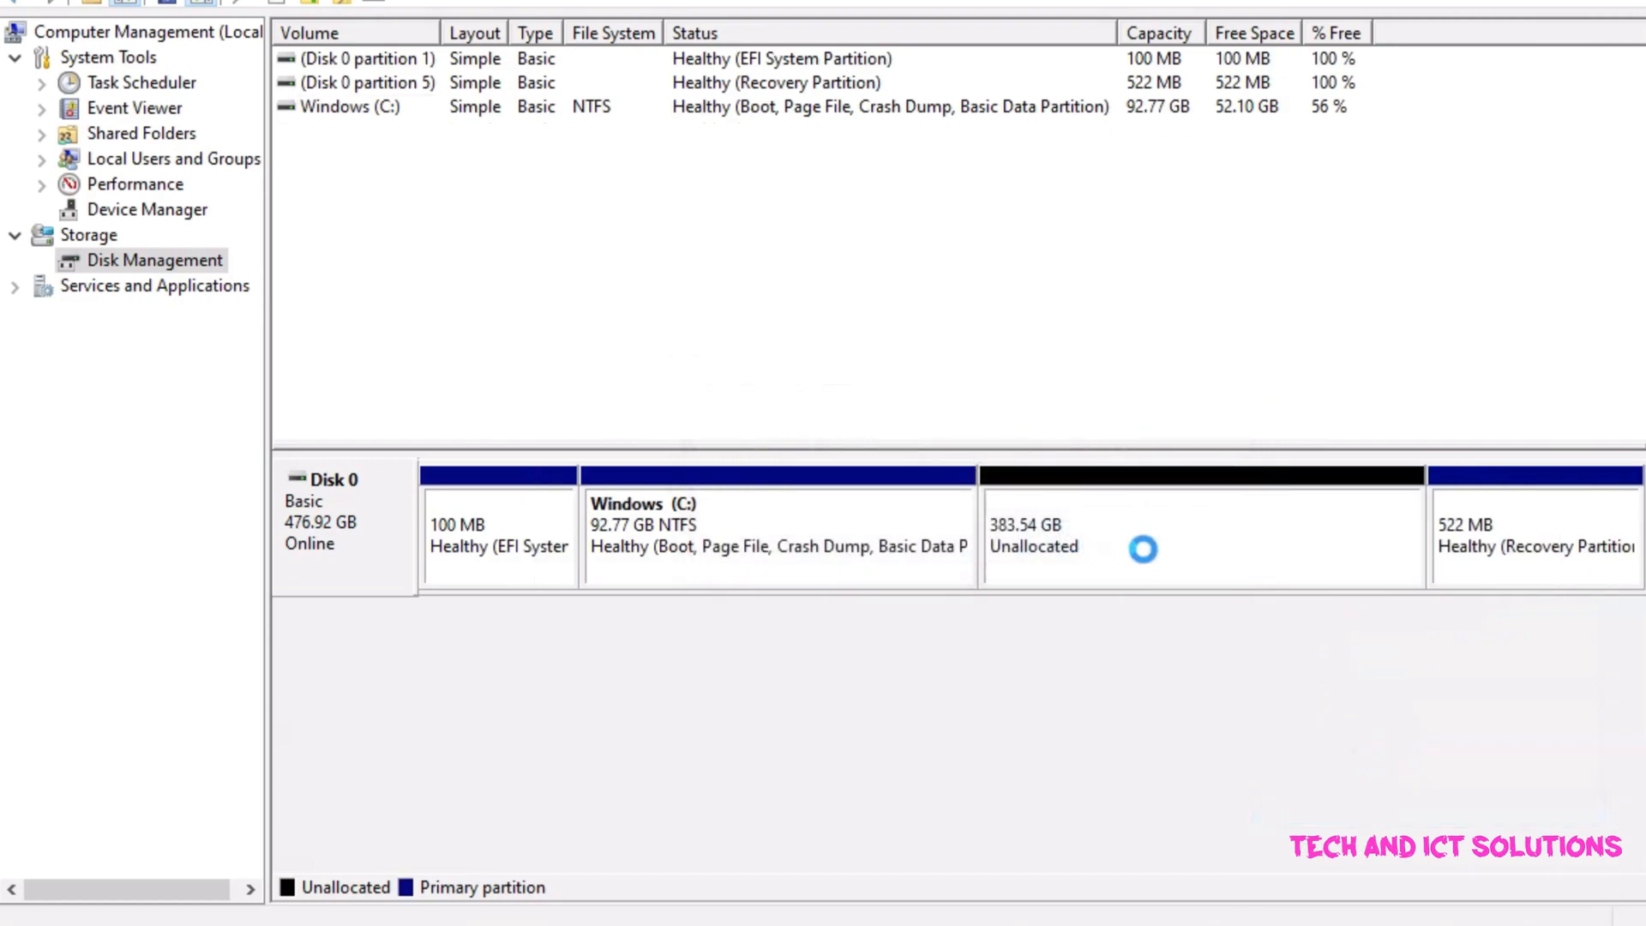
{"action": "right_click", "coordinate": [1145, 546]}
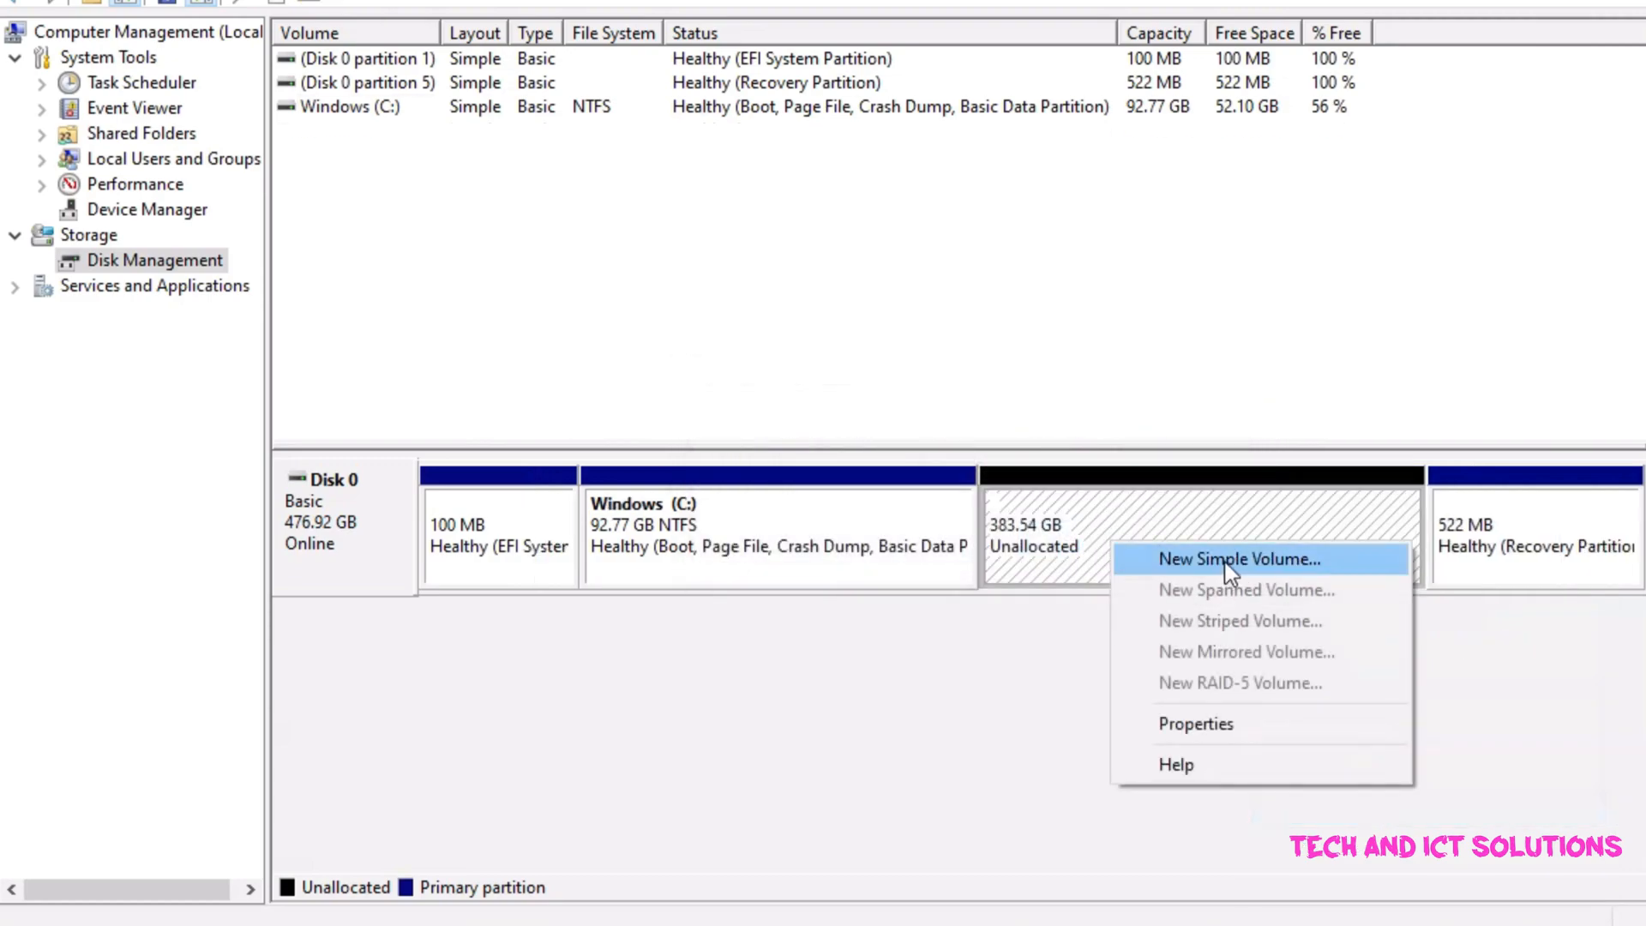
Create a 204800 MB New Volume D:, then New Volume E: from the remaining space.
{"action": "left_click", "coordinate": [1240, 558]}
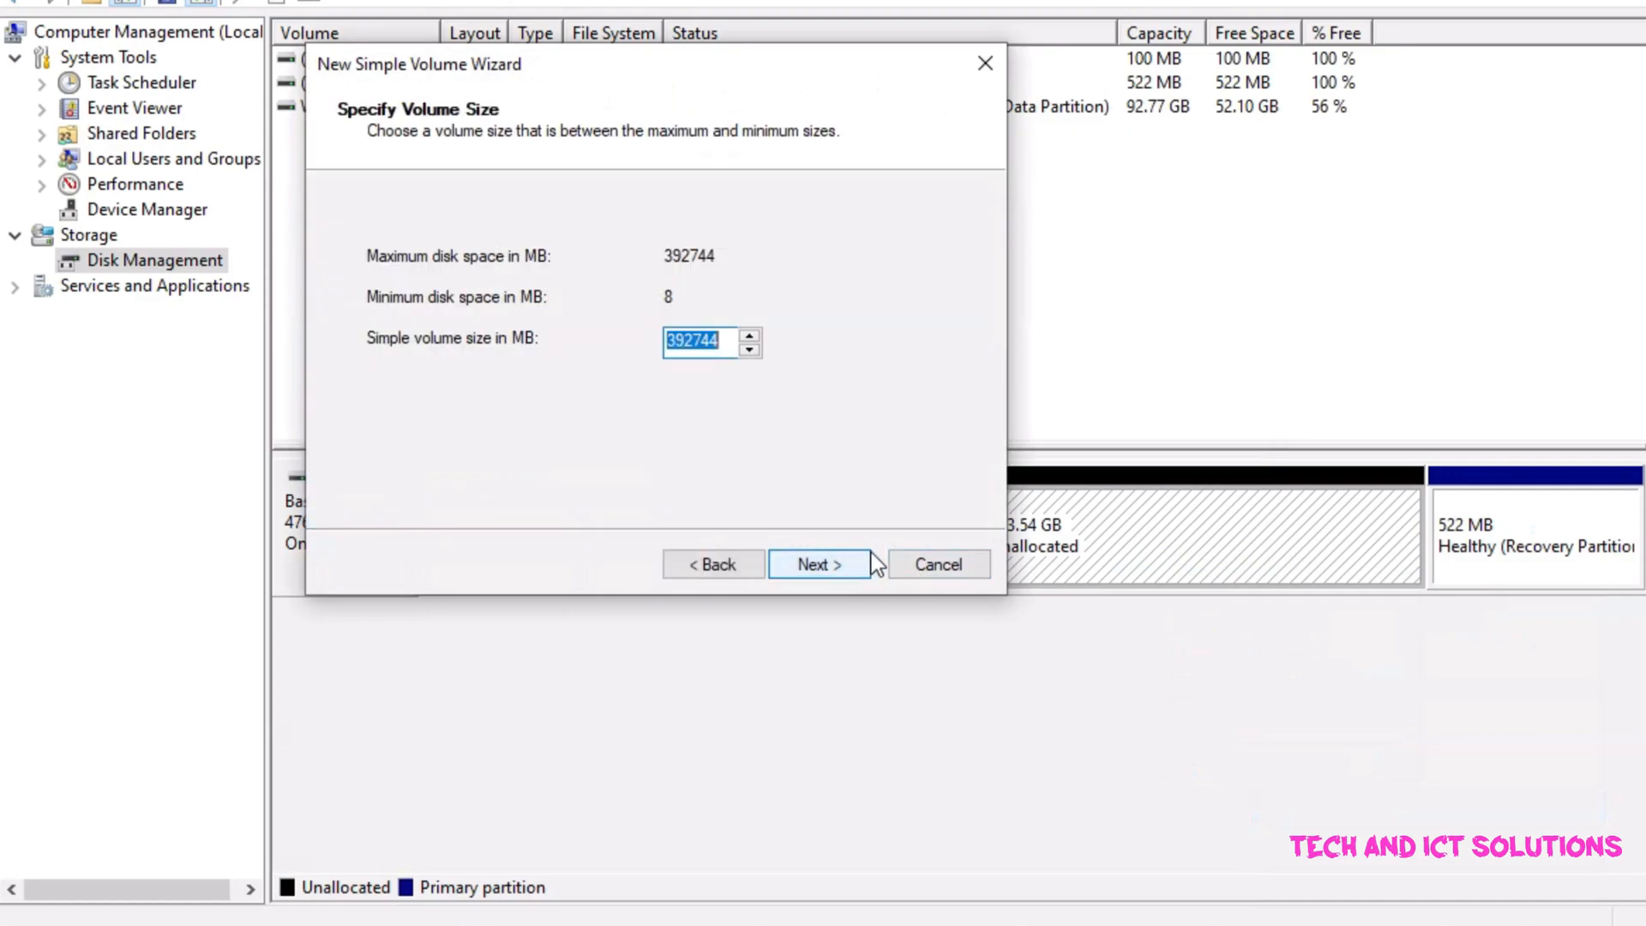
{"action": "mouse_move", "coordinate": [964, 536]}
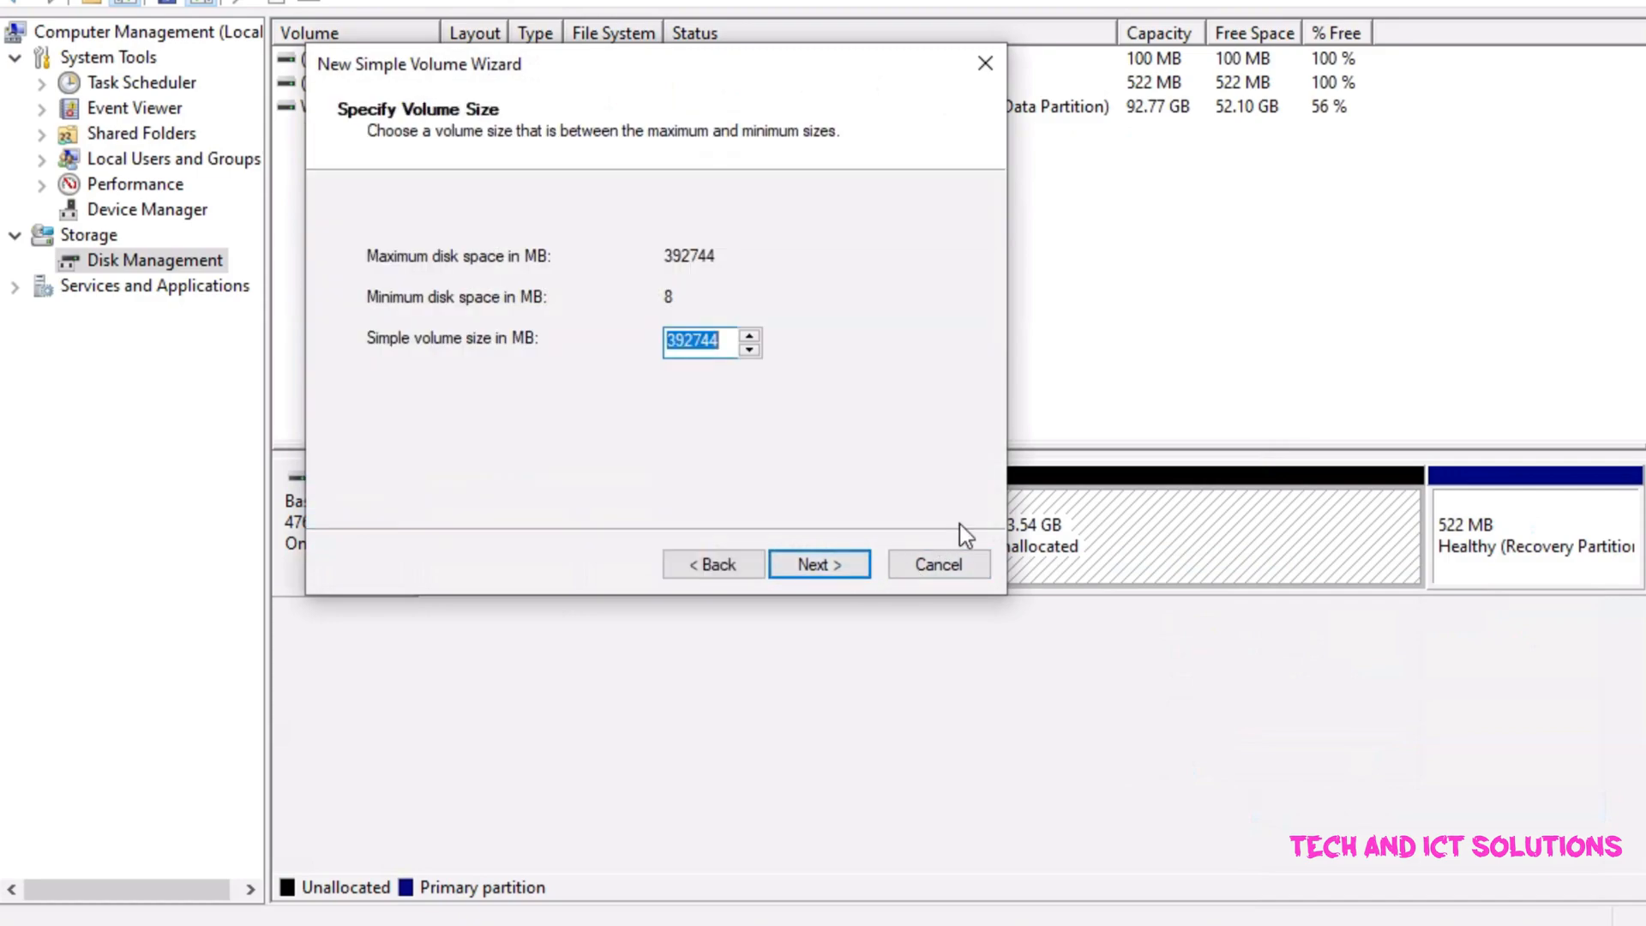
{"action": "type", "text": "2048"}
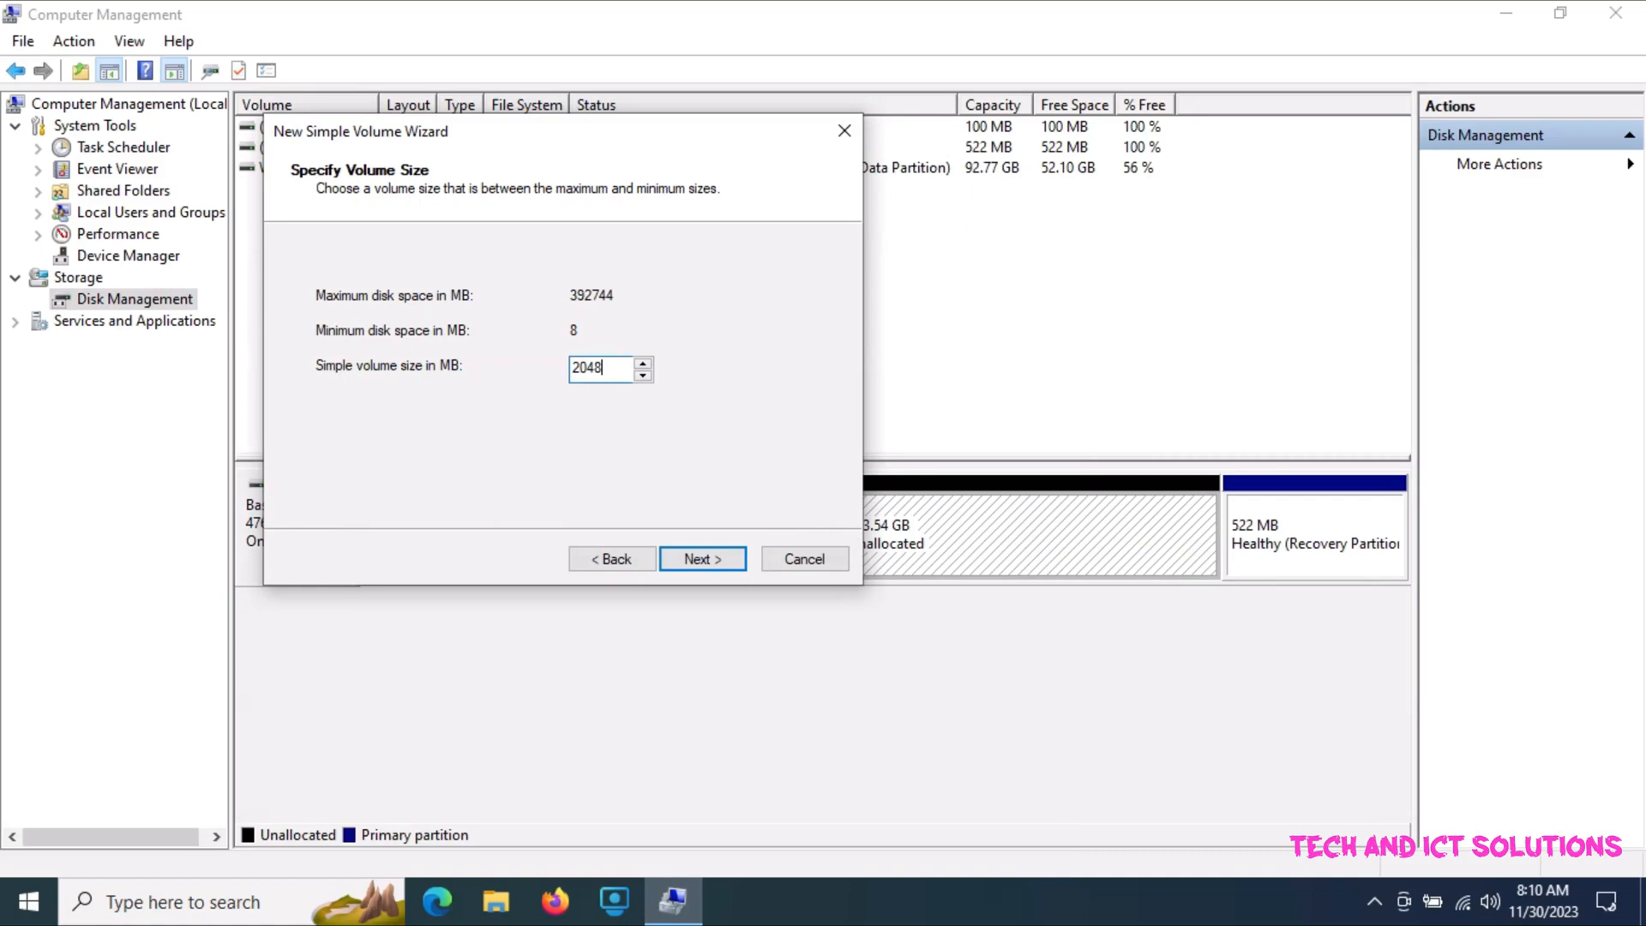
{"action": "type", "text": "204800"}
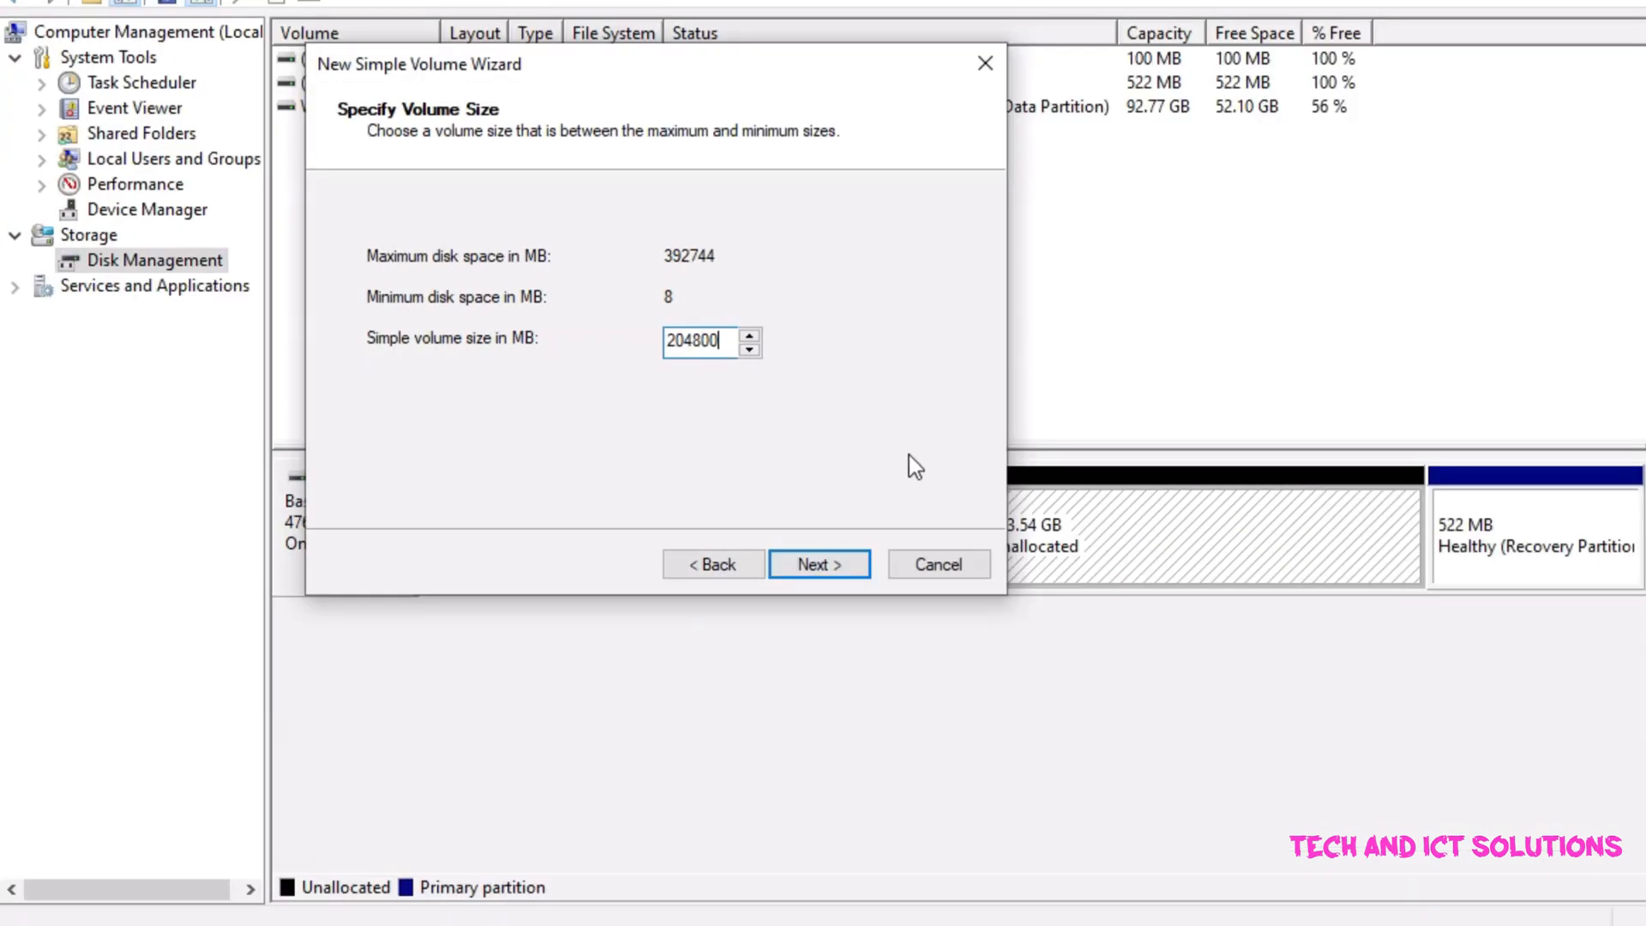
{"action": "left_click", "coordinate": [818, 564]}
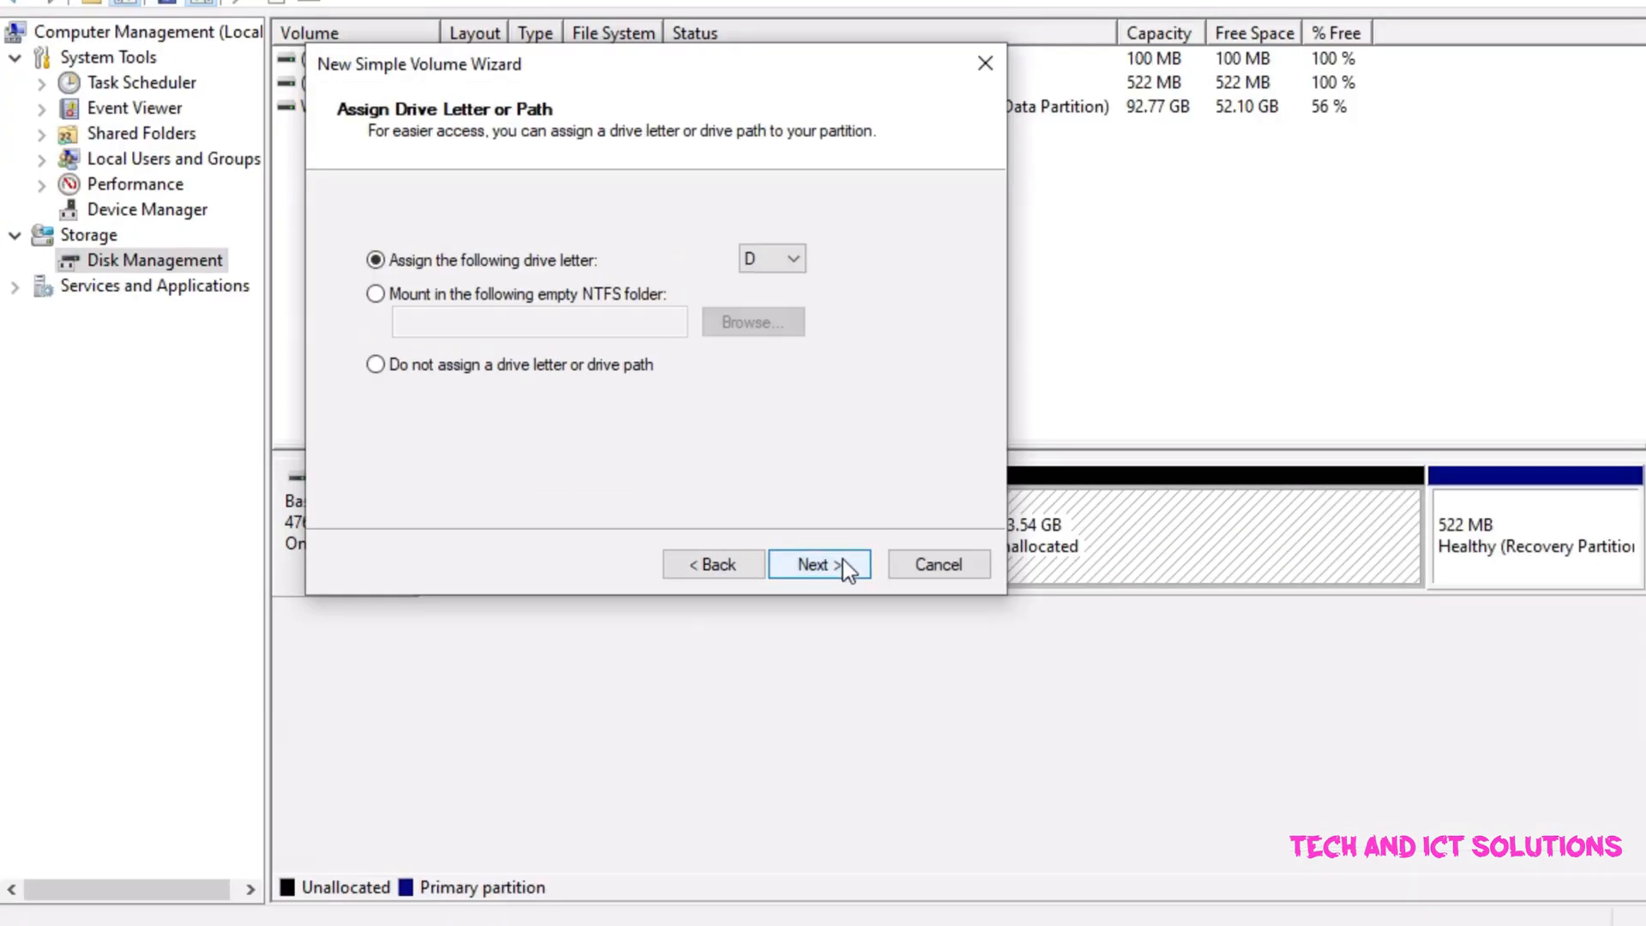
{"action": "left_click", "coordinate": [818, 564]}
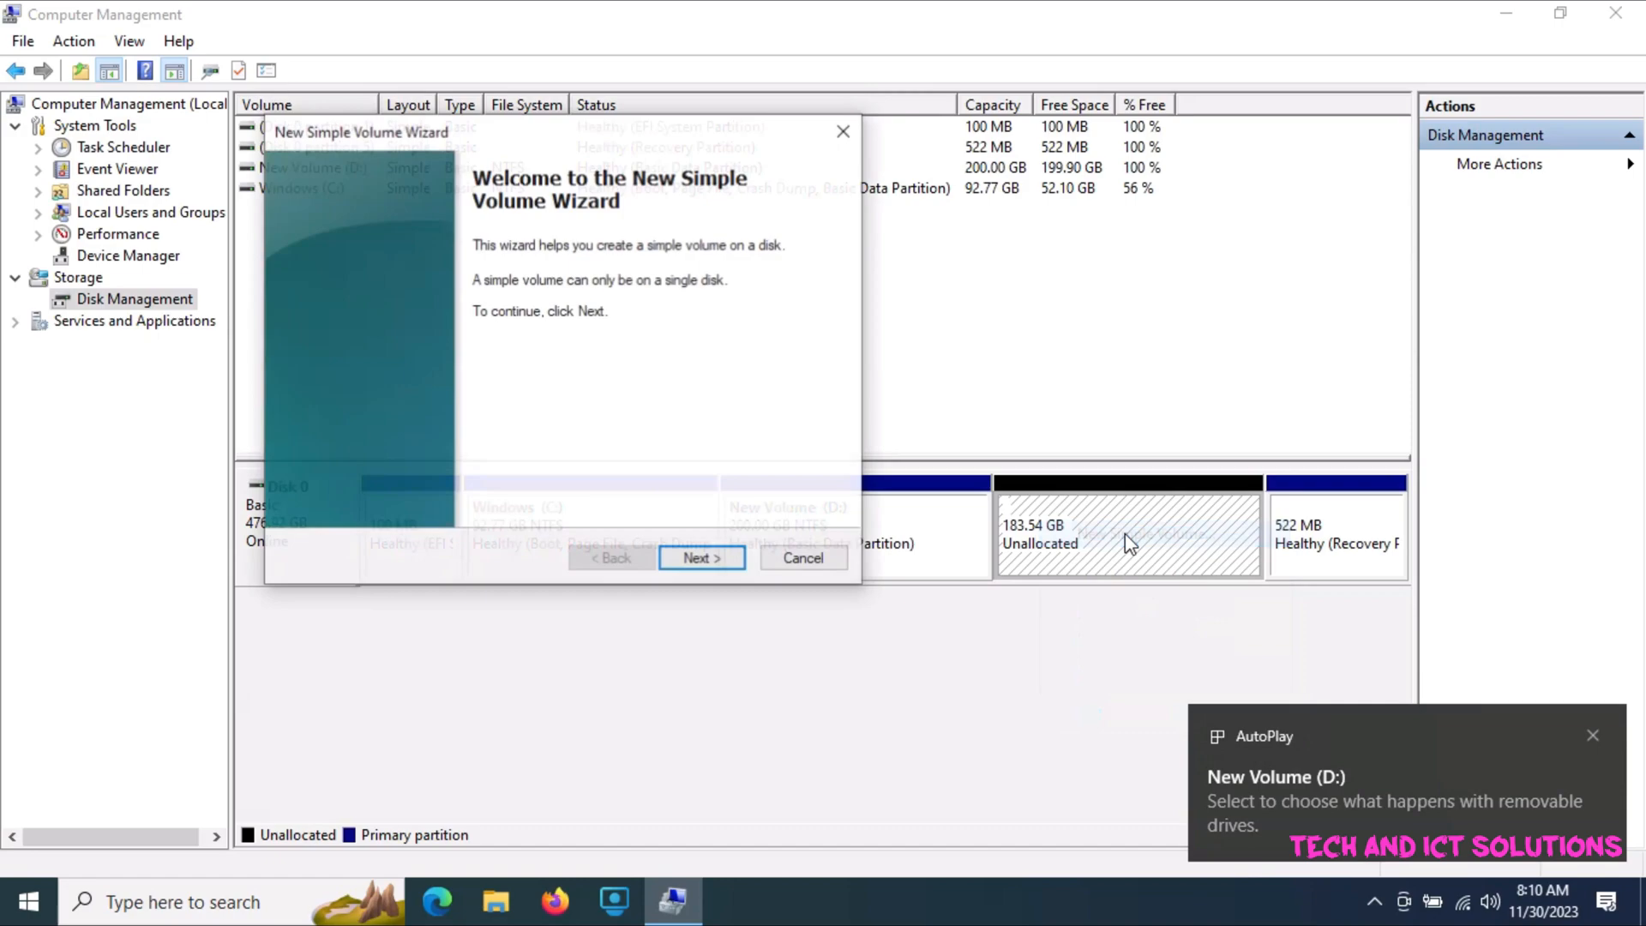
{"action": "left_click", "coordinate": [702, 557]}
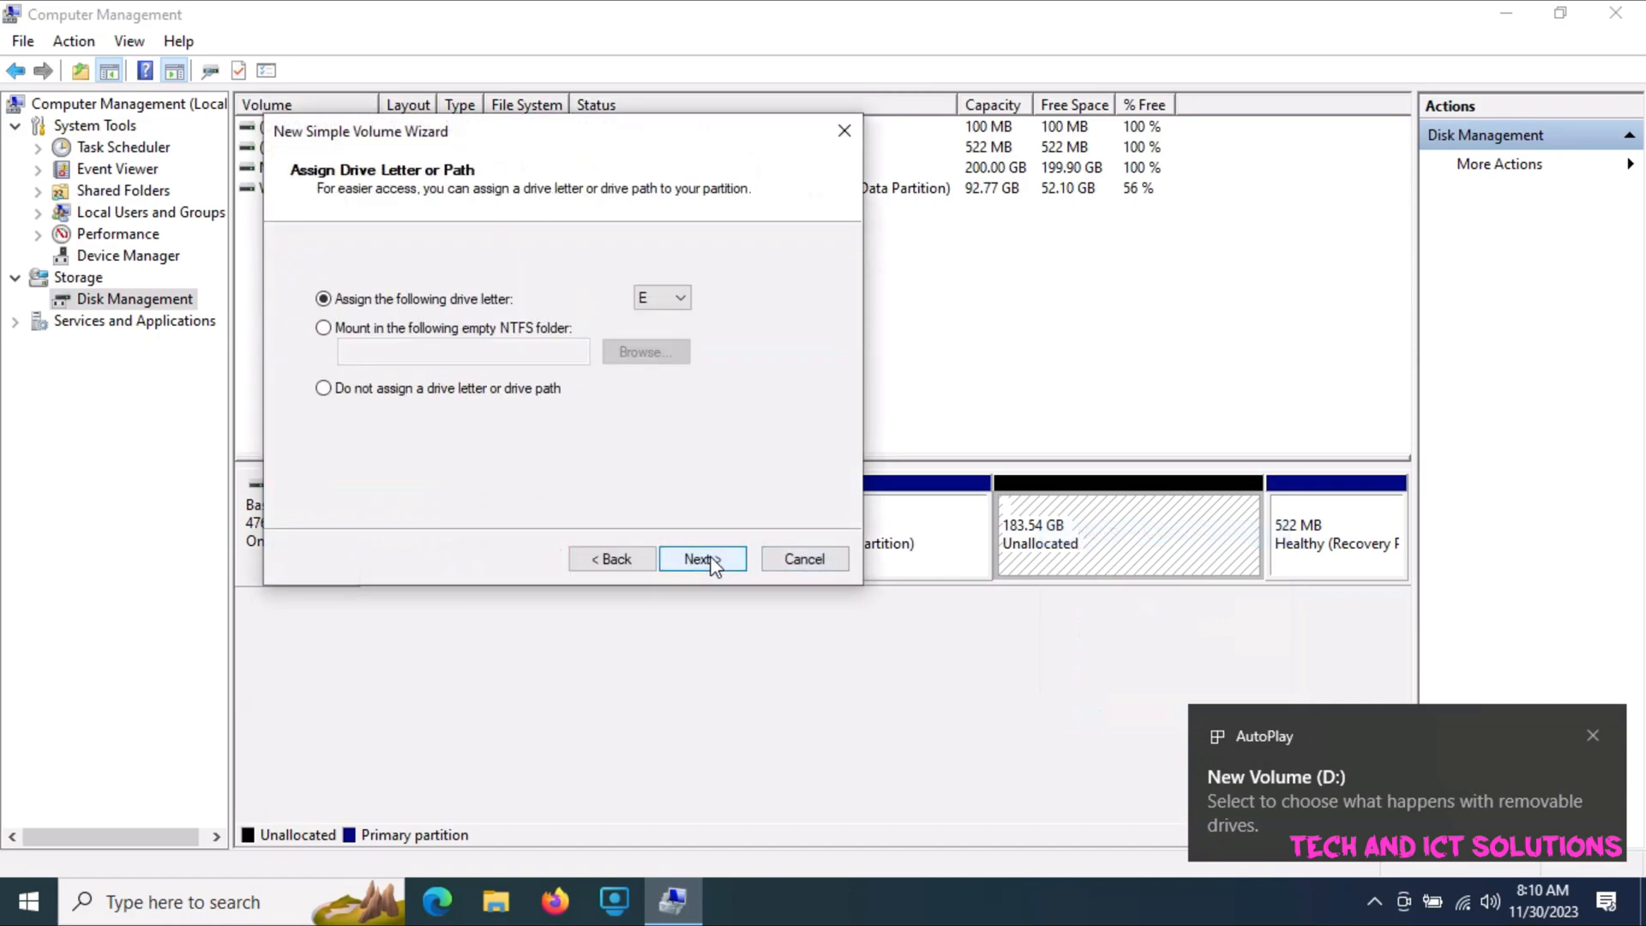
{"action": "left_click", "coordinate": [702, 558]}
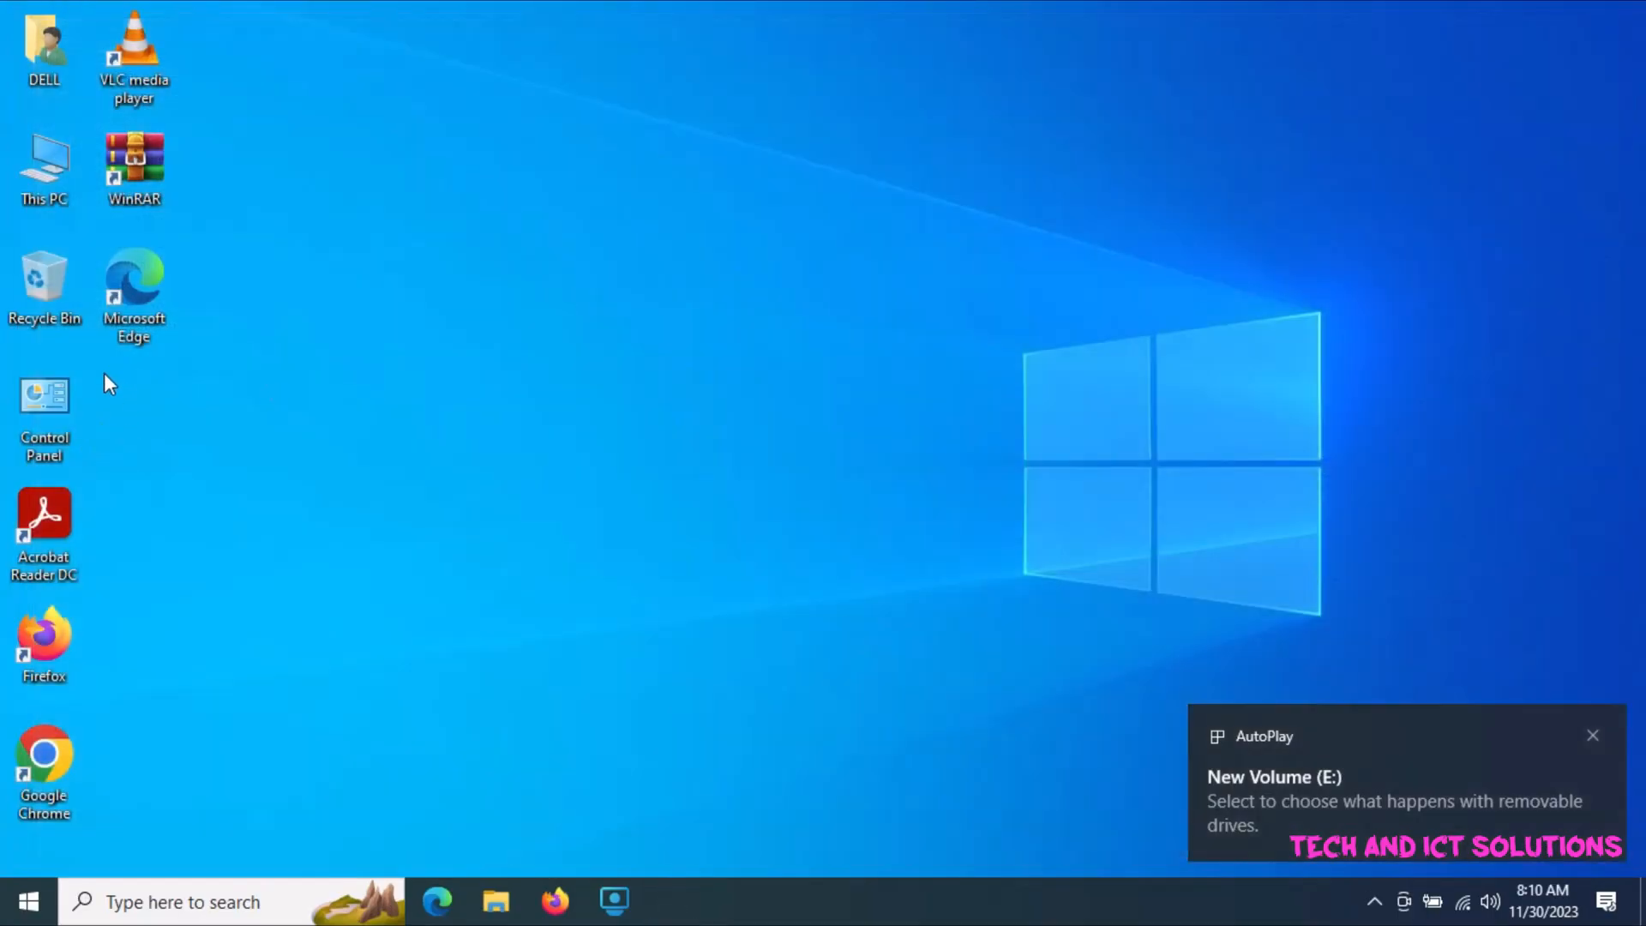
Open This PC and select Windows (C:) among drives C:, D: and E:.
{"action": "double_click", "coordinate": [44, 168]}
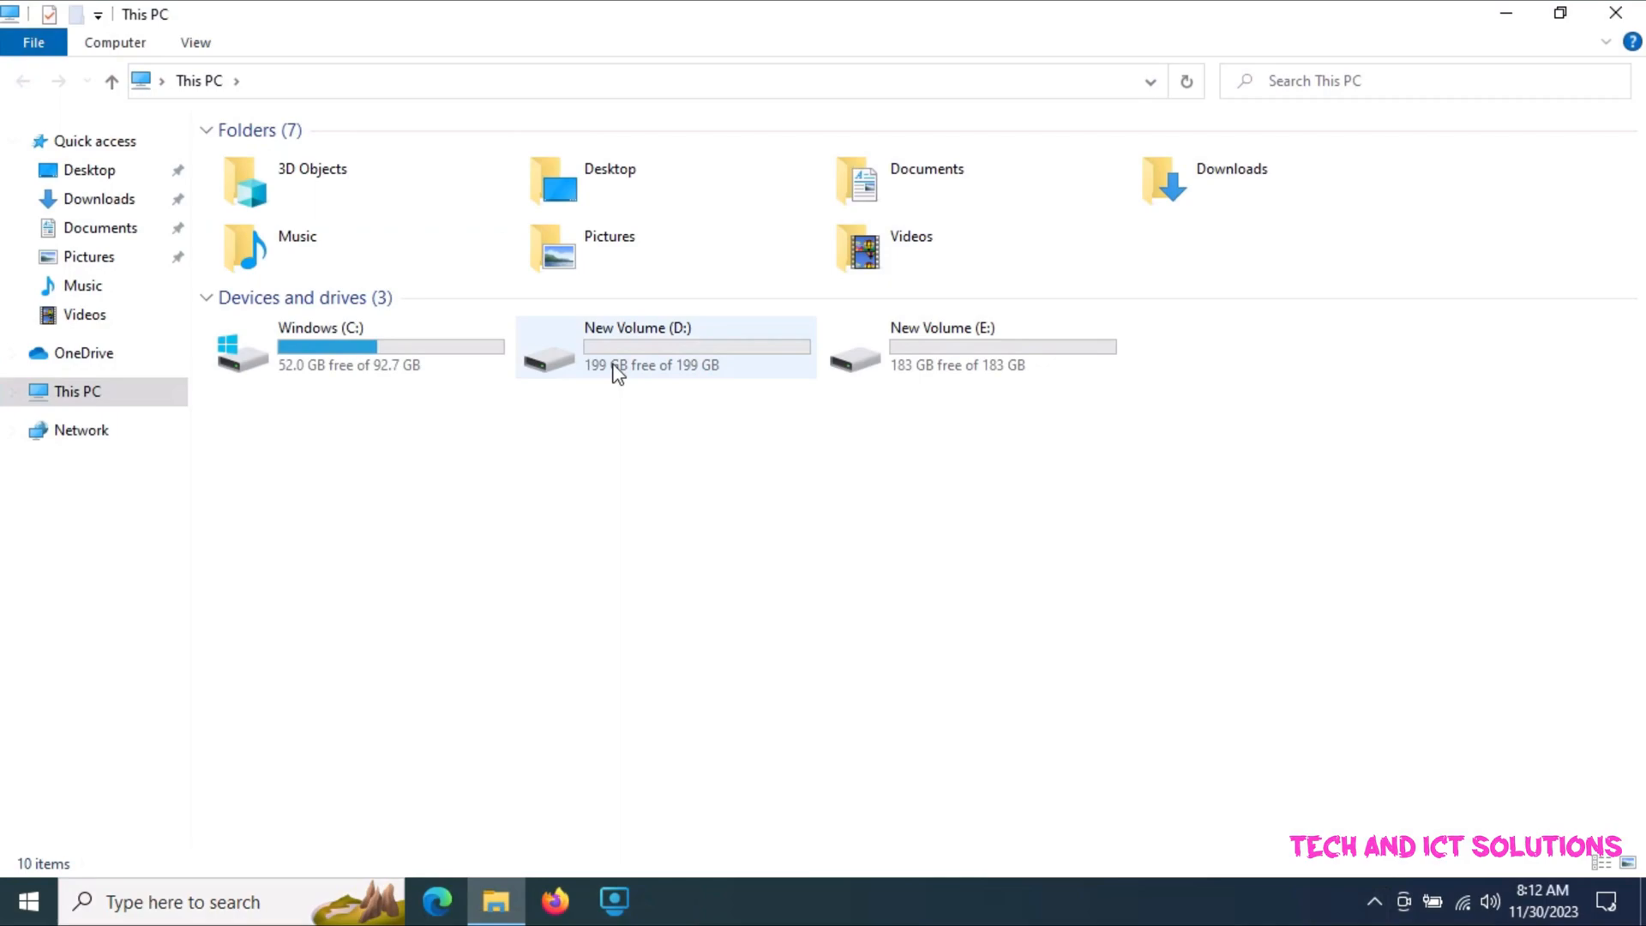
{"action": "mouse_move", "coordinate": [762, 362]}
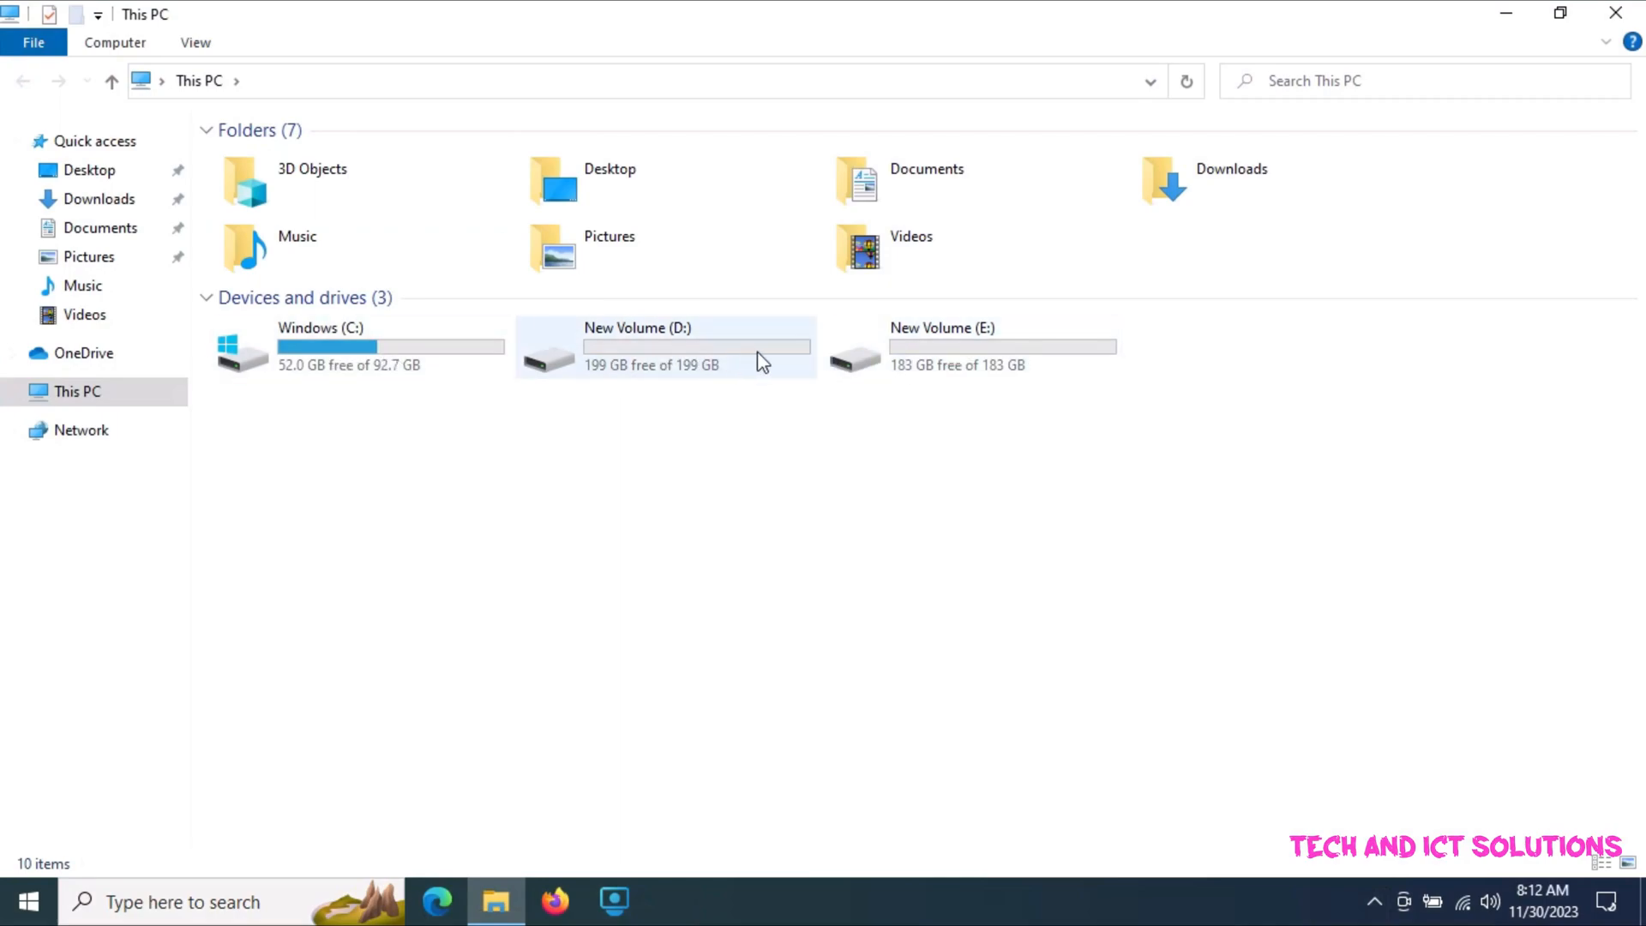
{"action": "mouse_move", "coordinate": [822, 360]}
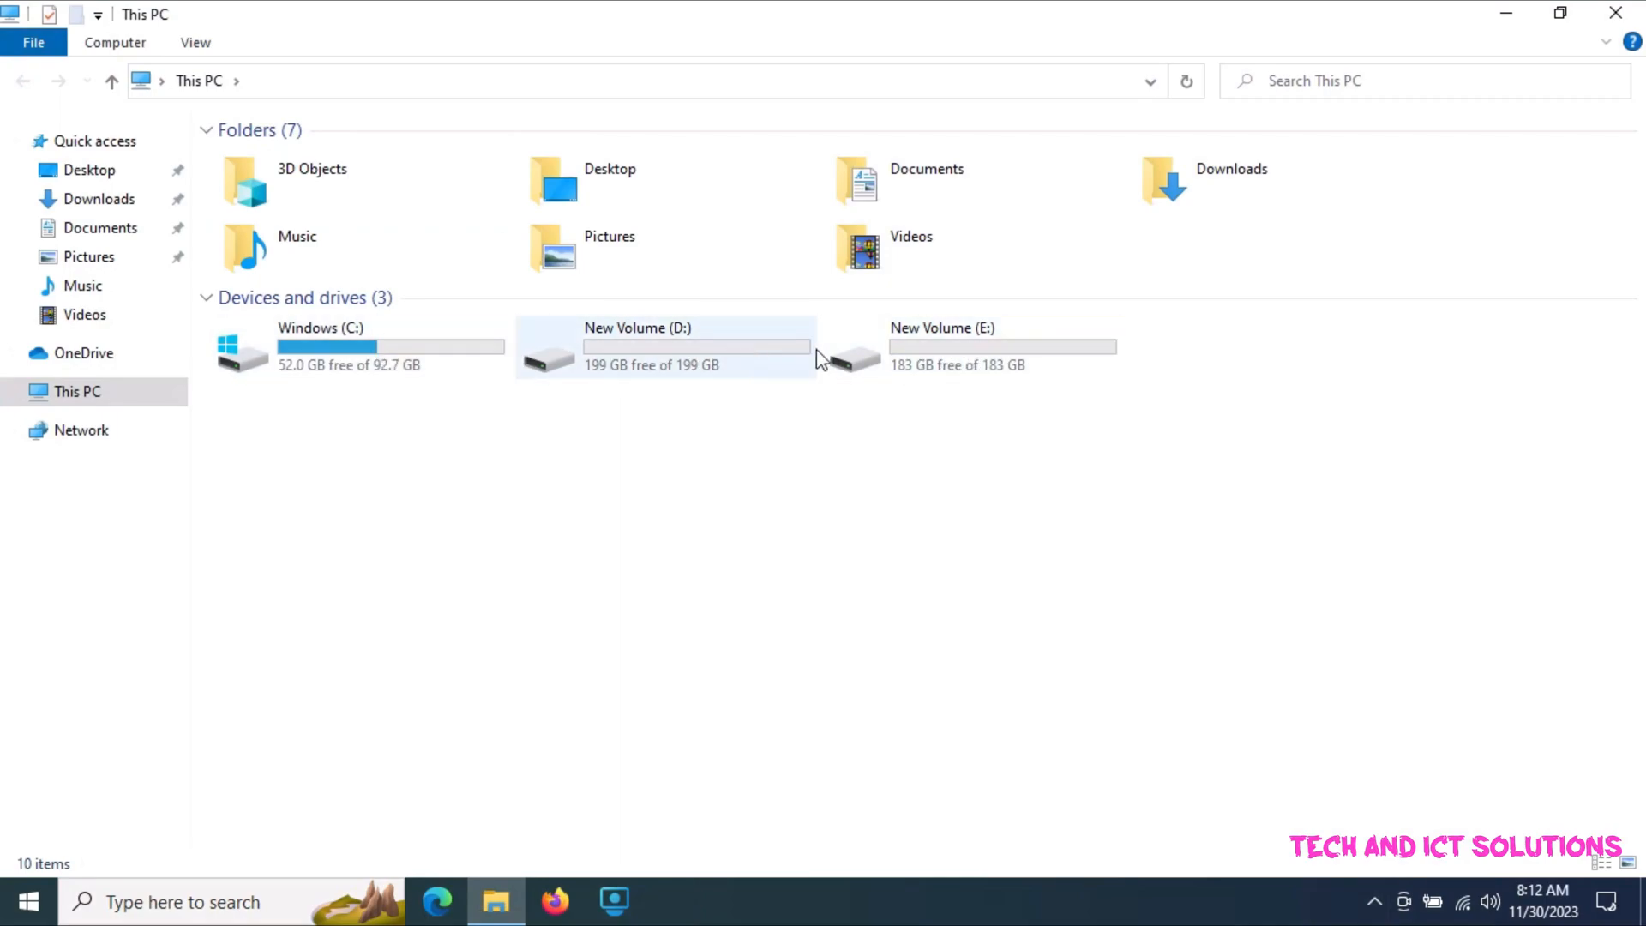
{"action": "left_click", "coordinate": [357, 346]}
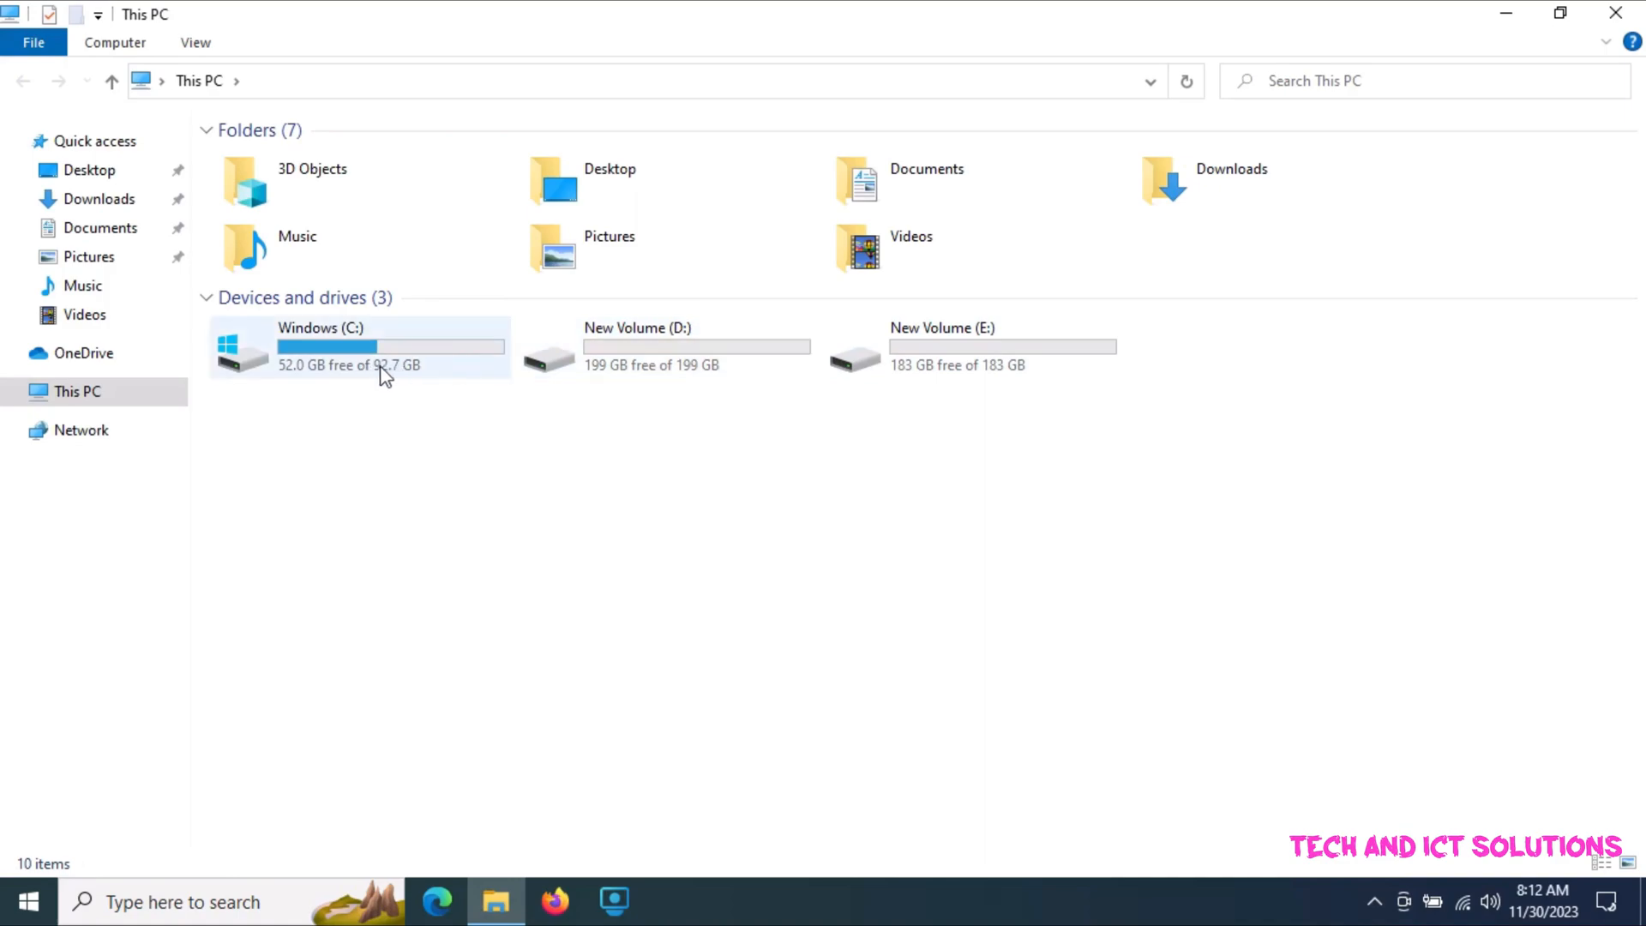
{"action": "mouse_move", "coordinate": [1617, 12]}
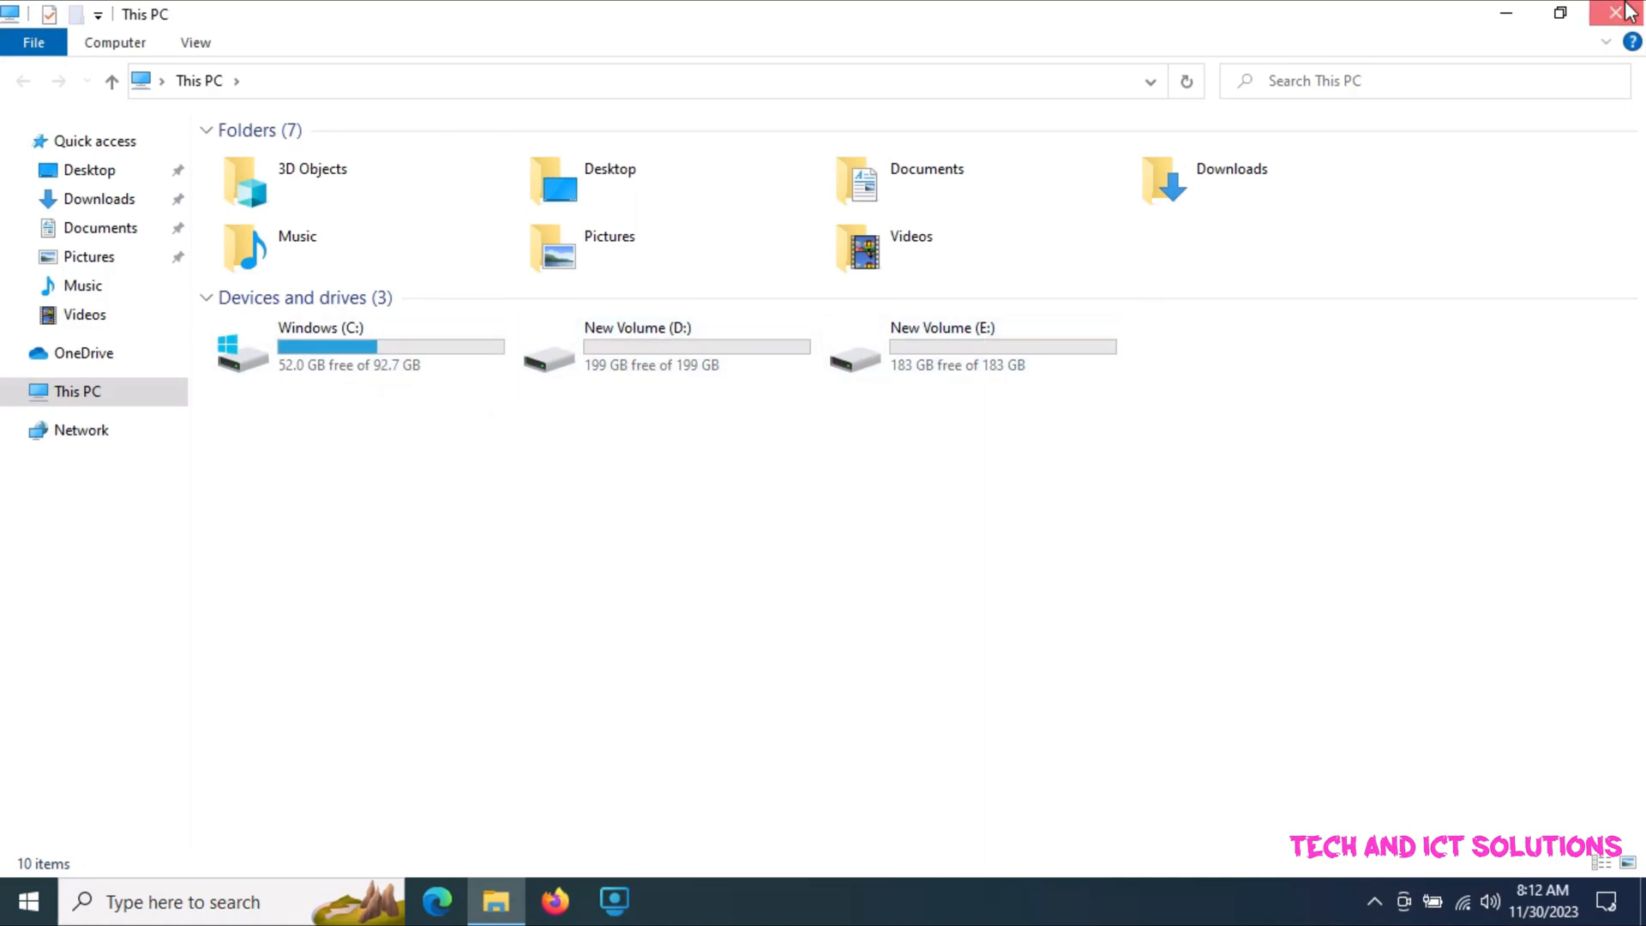